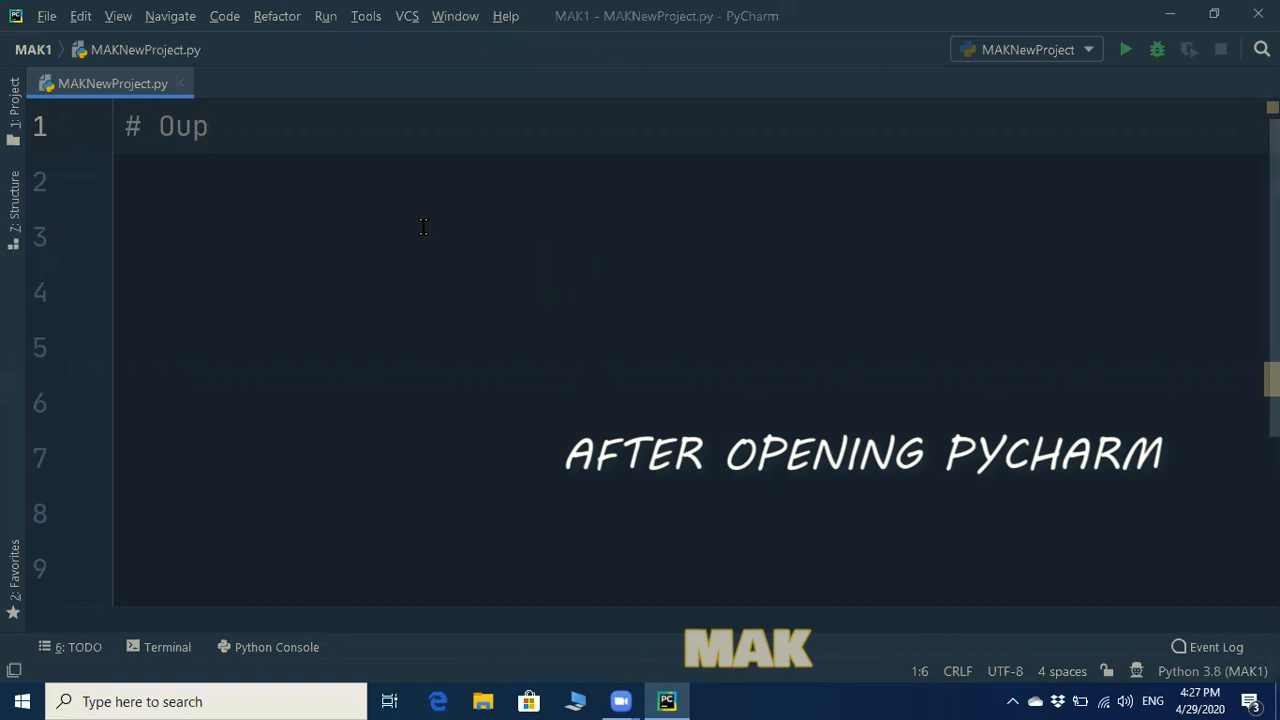
{"action": "mouse_move", "coordinate": [110, 67]}
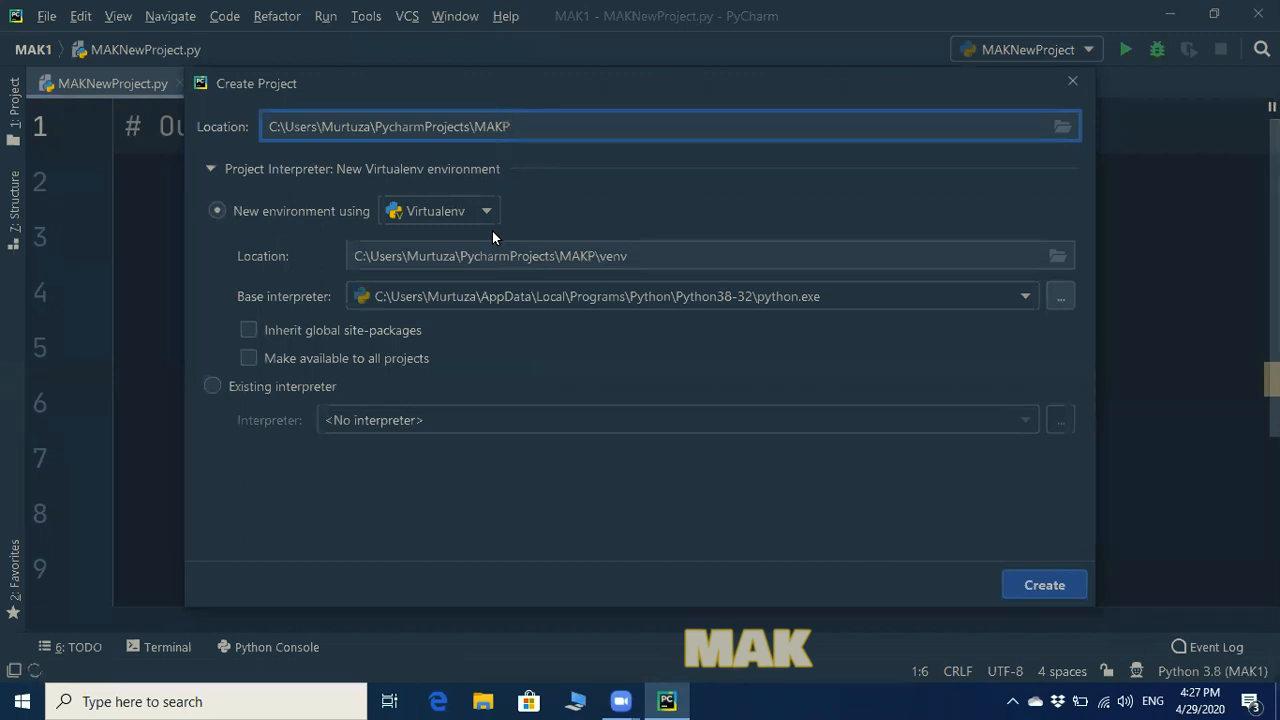
- Complete the location name MAKPythonProject and create the project with a new Virtualenv
{"action": "type", "text": "ython"}
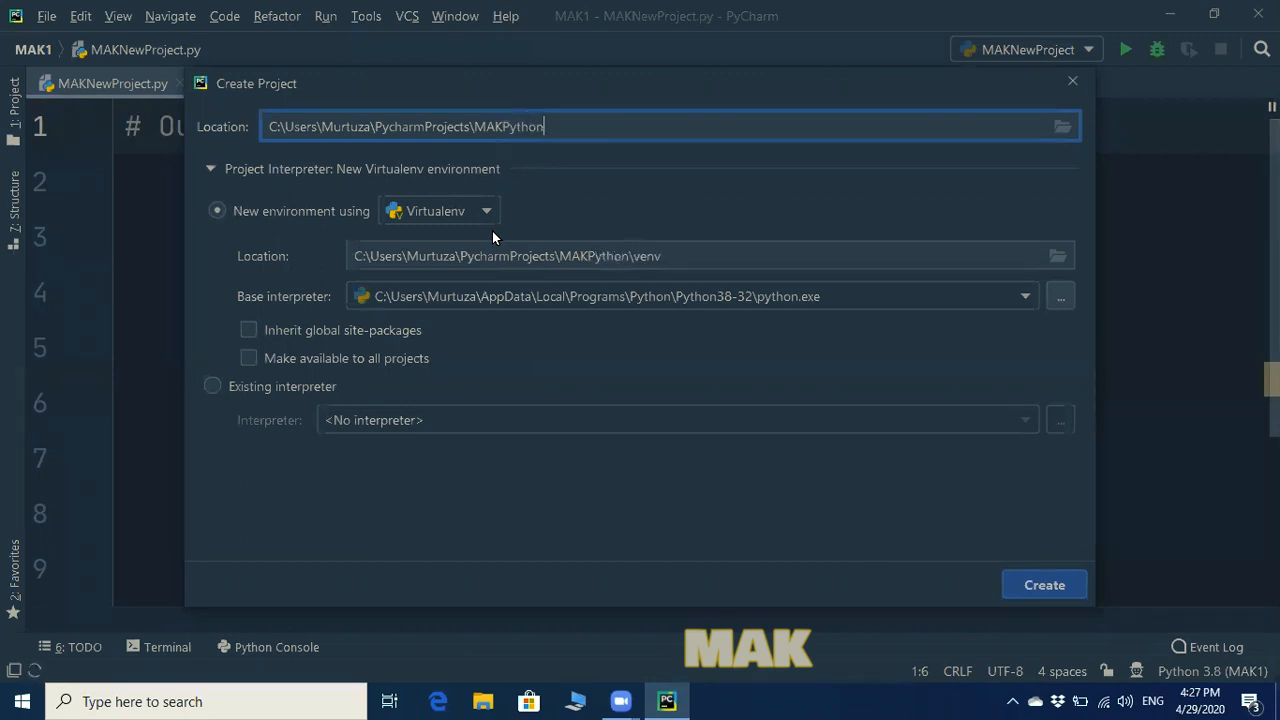
{"action": "type", "text": "Pro"}
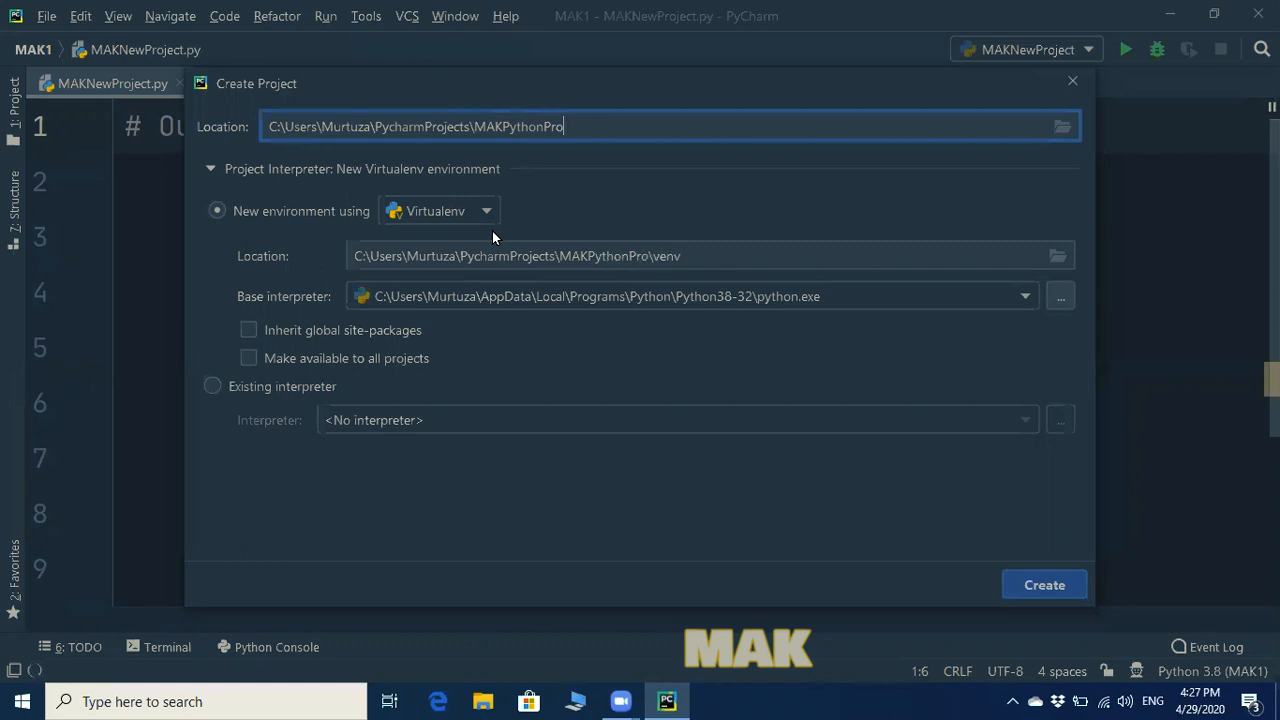
{"action": "type", "text": "ject"}
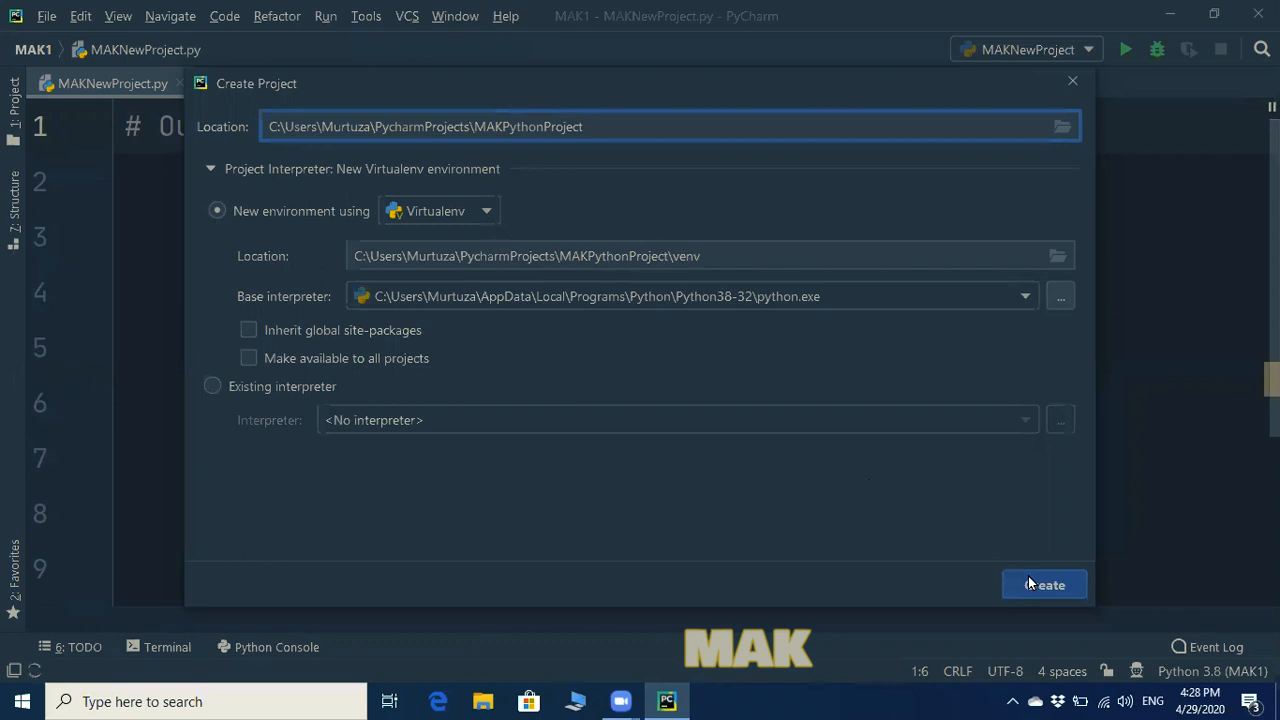
{"action": "left_click", "coordinate": [1044, 584]}
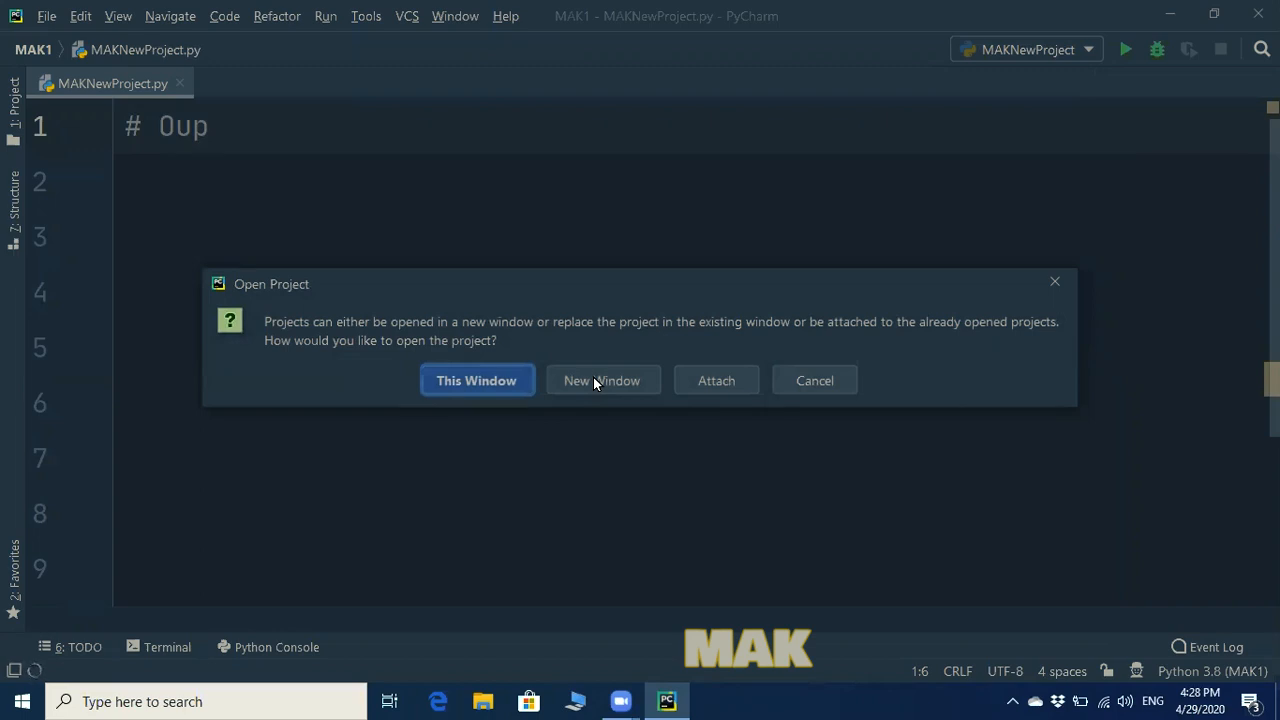
- Open MAKPythonProject in this window and select its root folder in the Project tree
{"action": "left_click", "coordinate": [476, 380]}
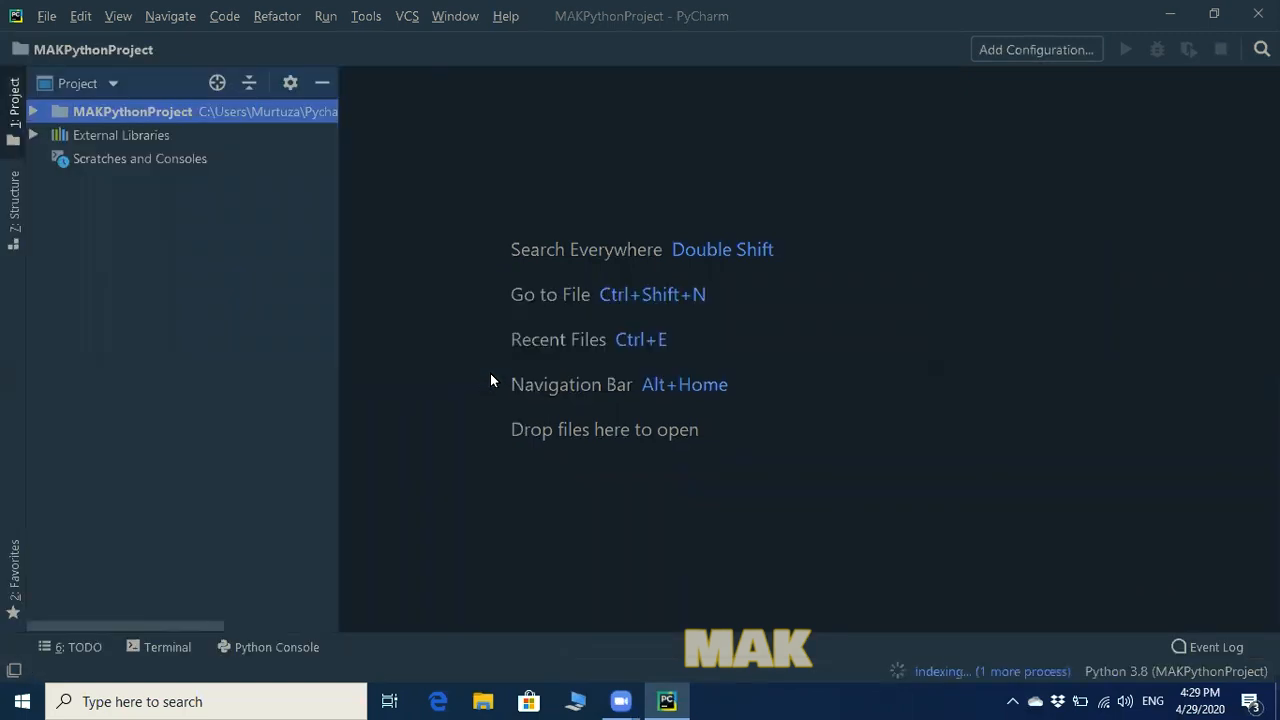
{"action": "mouse_move", "coordinate": [446, 267]}
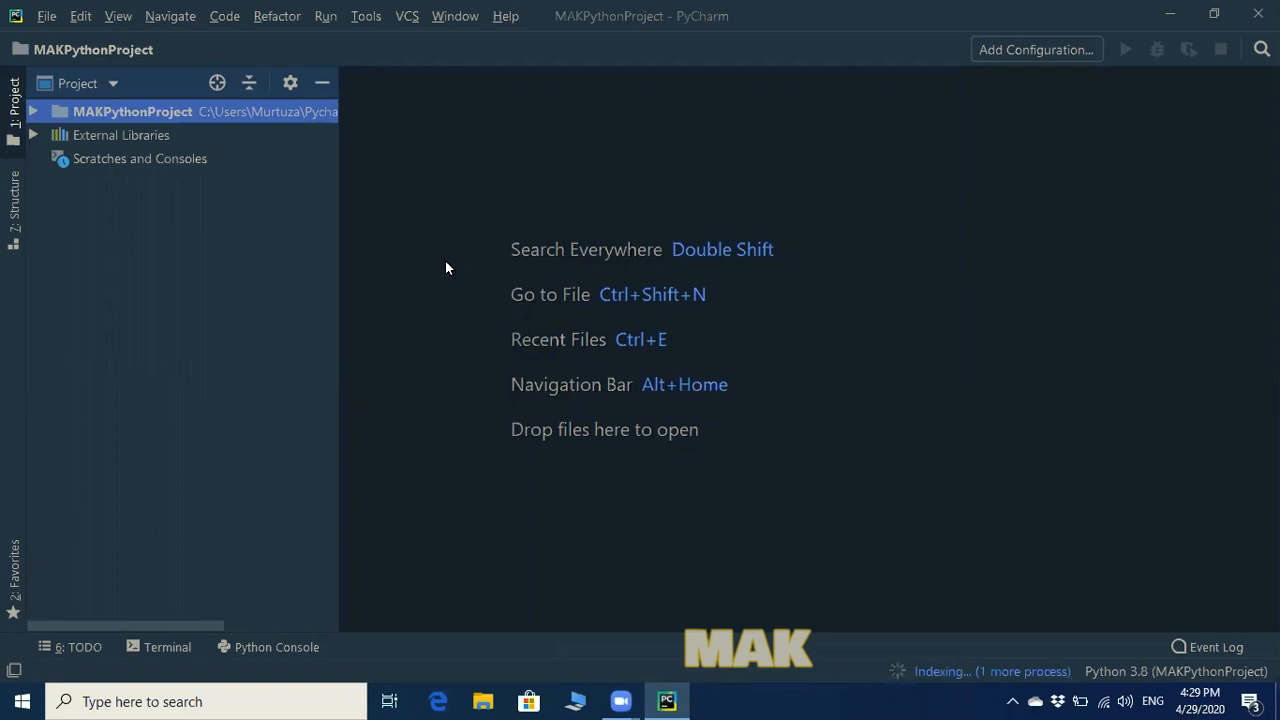
{"action": "mouse_move", "coordinate": [296, 162]}
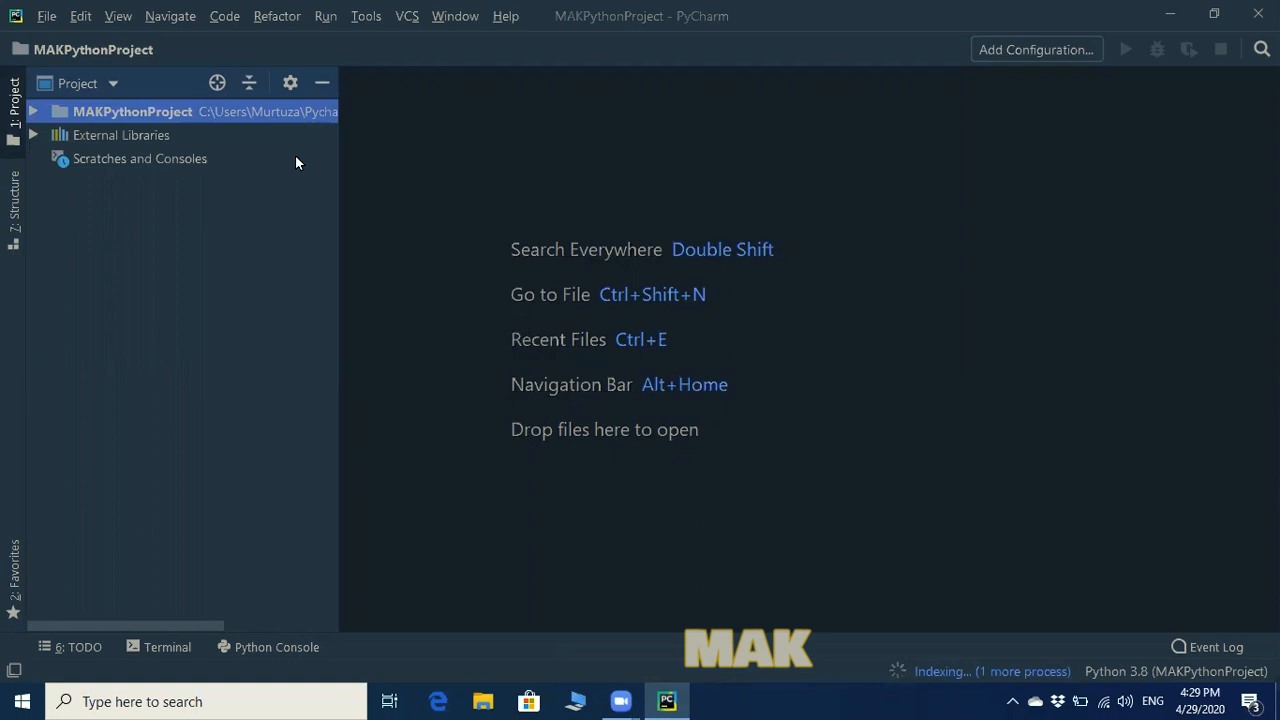
{"action": "left_click", "coordinate": [133, 111]}
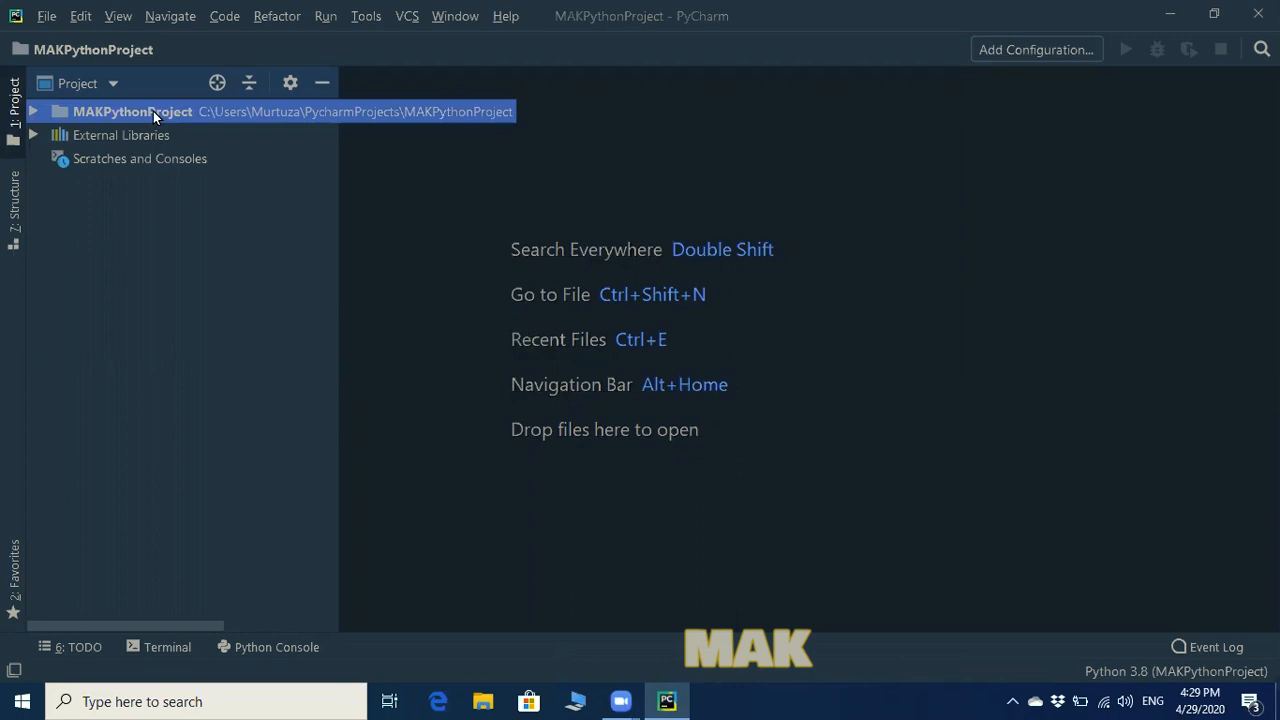
- Create the Python file PythonMAKProject.py from the project folder's New menu
{"action": "right_click", "coordinate": [133, 111]}
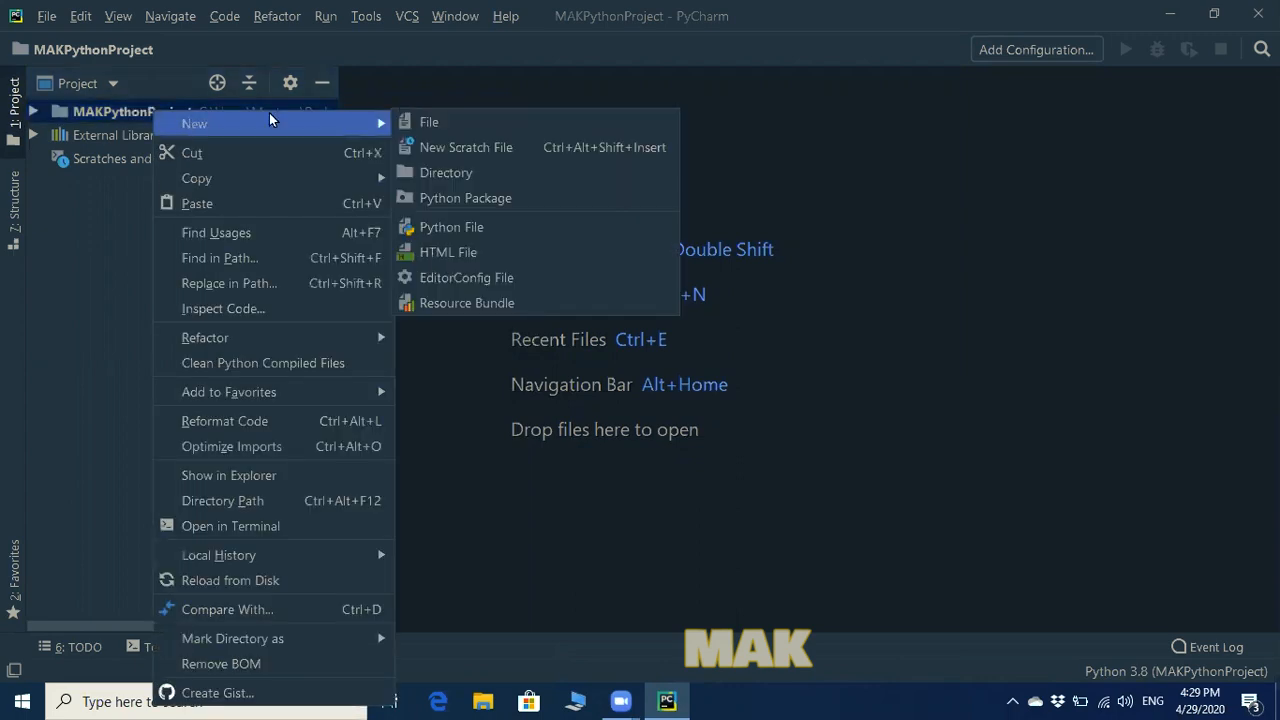
{"action": "mouse_move", "coordinate": [429, 121]}
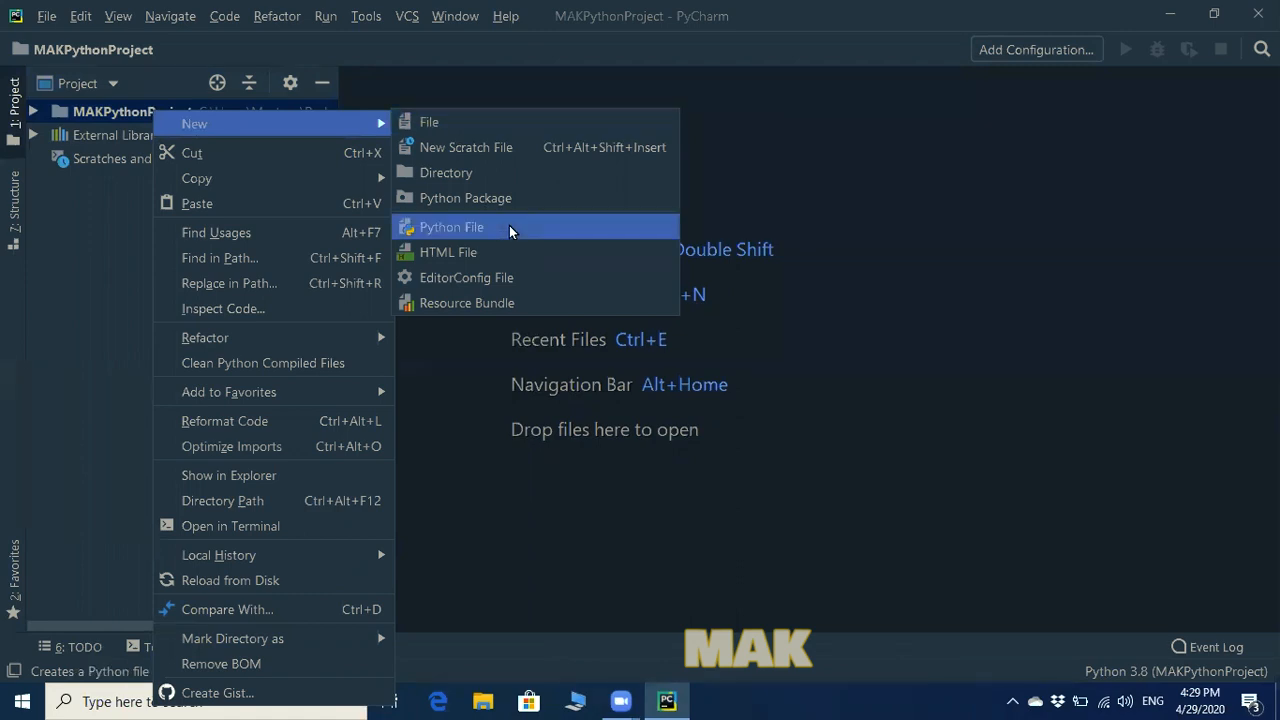
{"action": "left_click", "coordinate": [451, 227]}
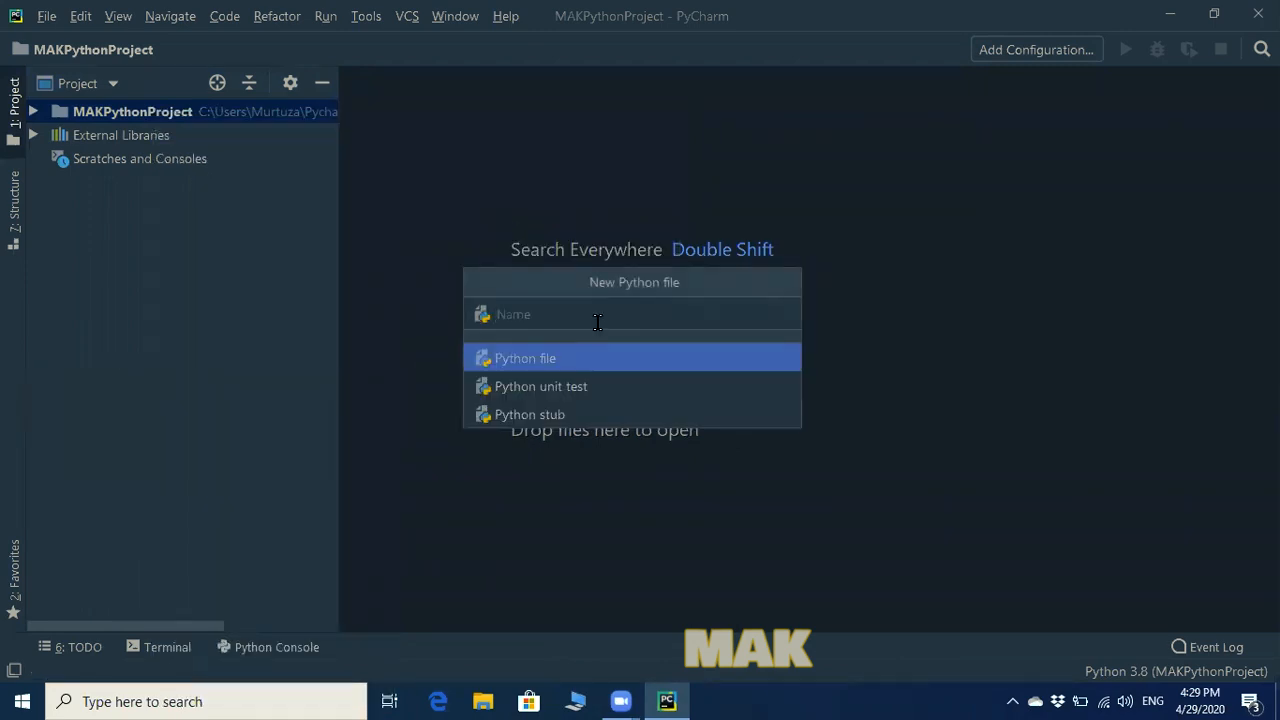
{"action": "type", "text": "P"}
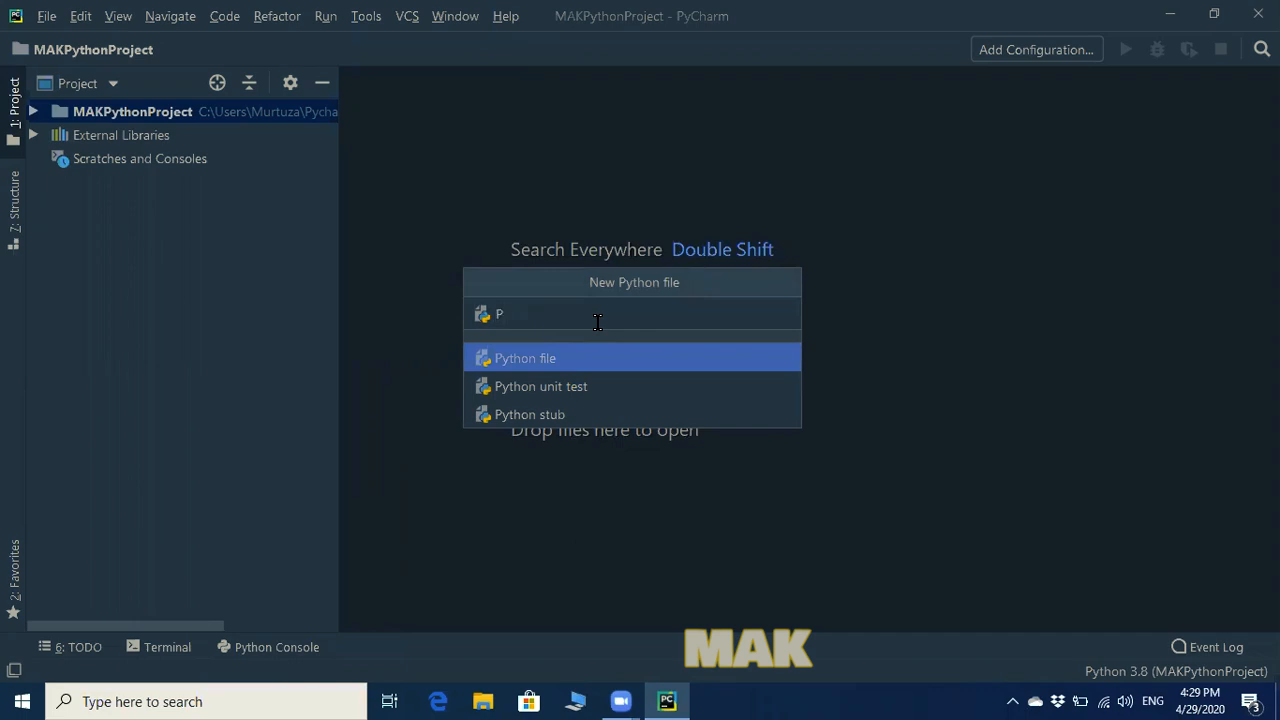
{"action": "type", "text": "yth"}
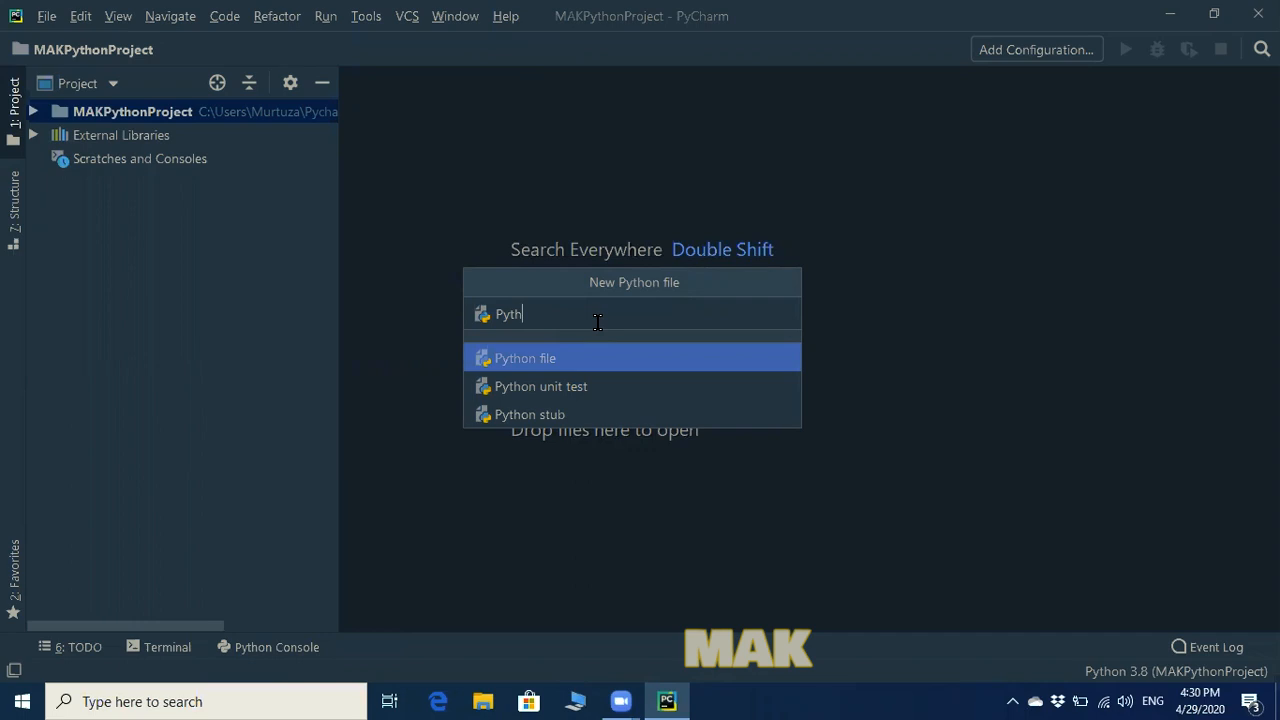
{"action": "type", "text": "on"}
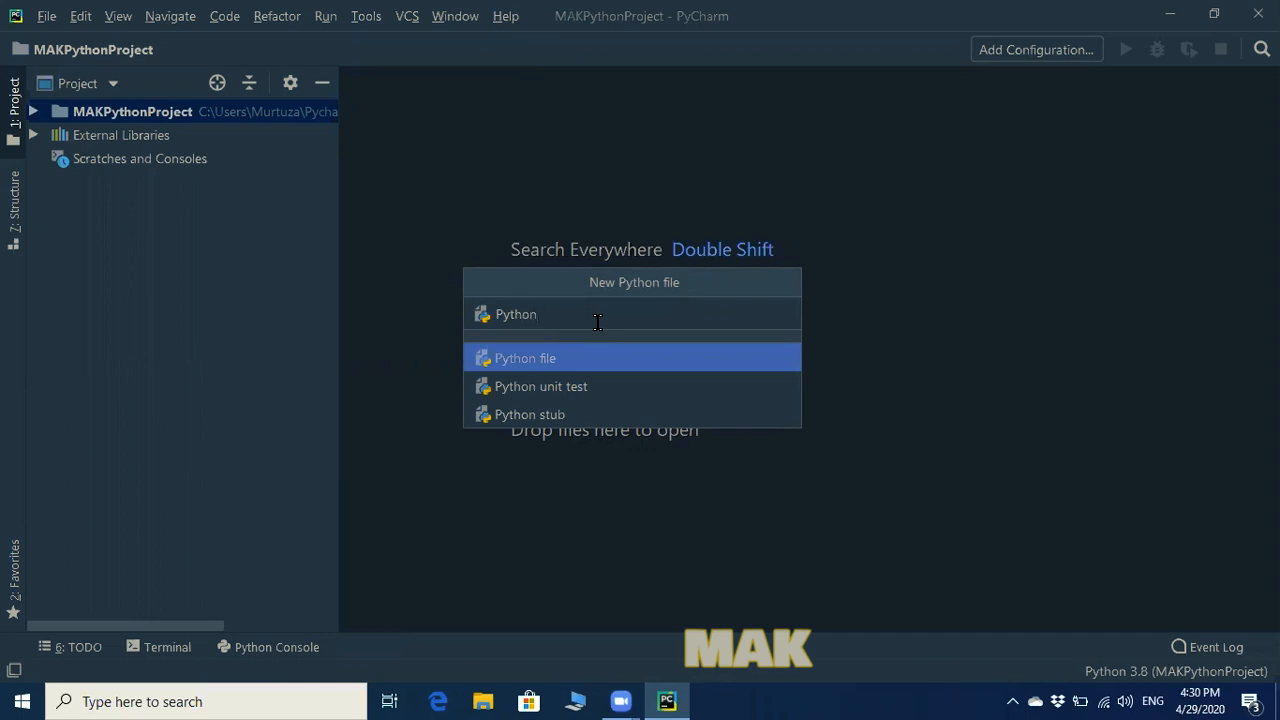
{"action": "type", "text": "MAKProject"}
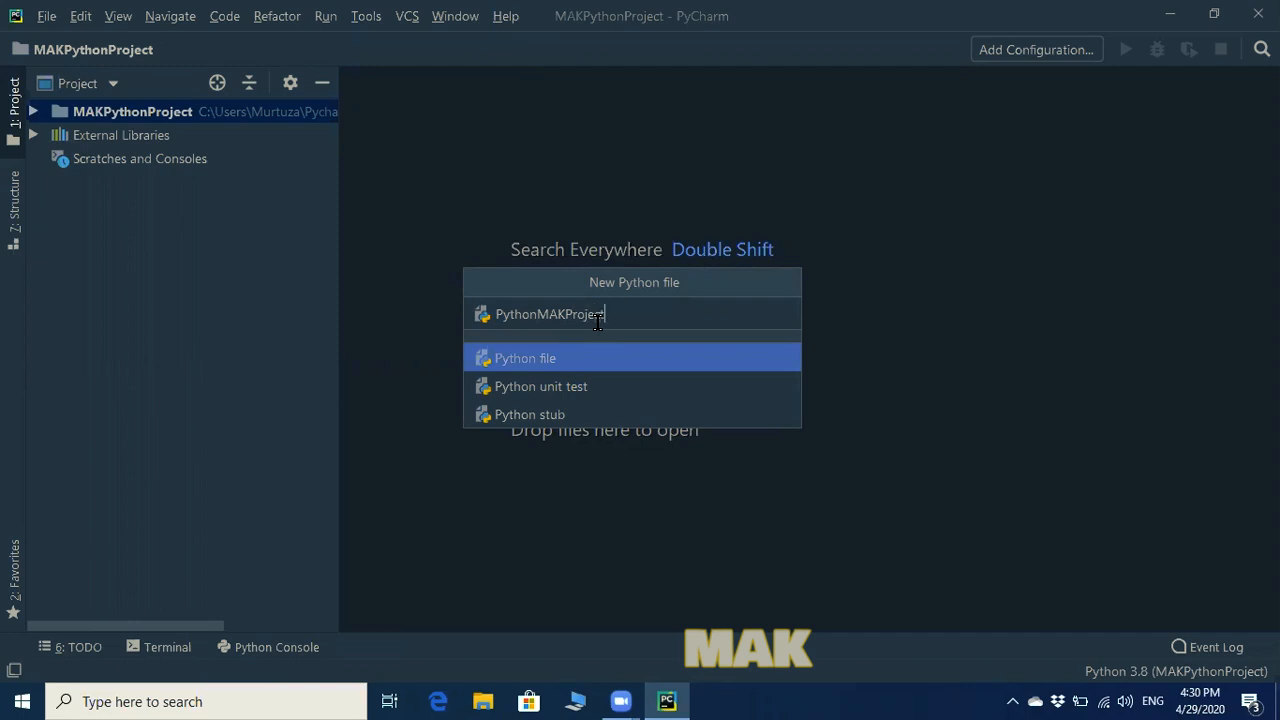
{"action": "key", "text": "Return"}
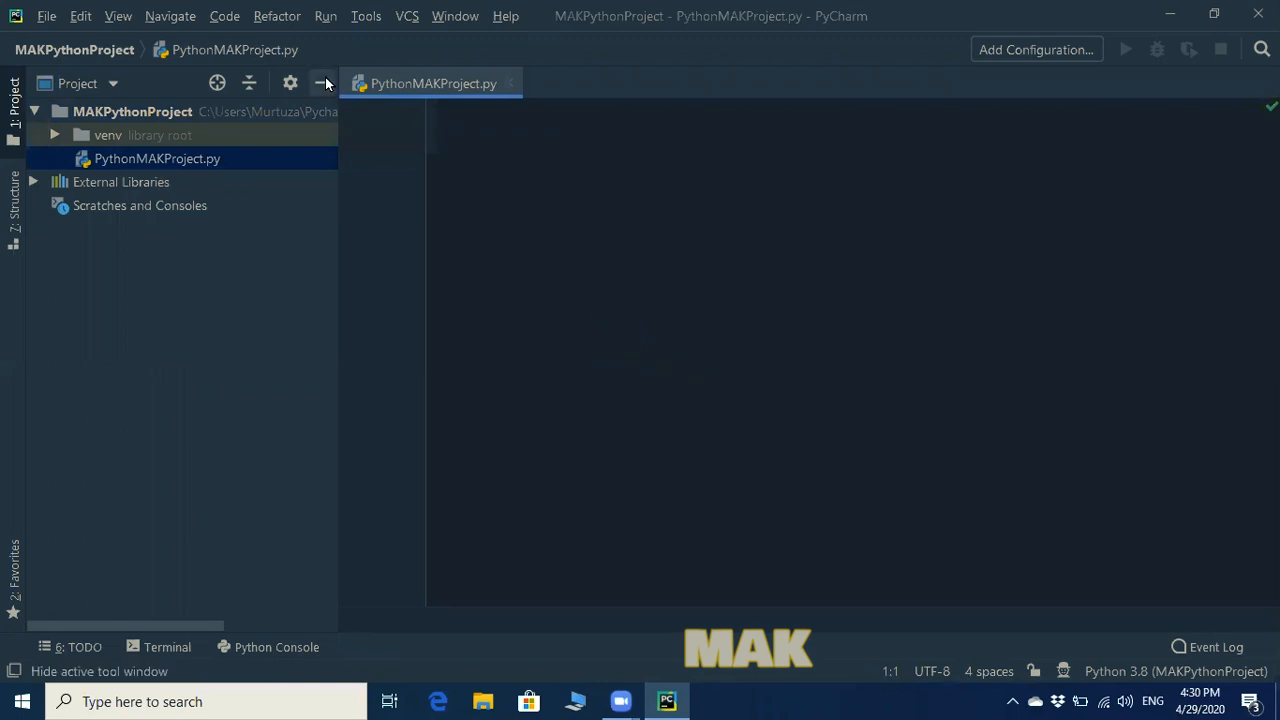
- Write print("First Program by MAK") in PythonMAKProject.py with the project tree hidden
{"action": "left_click", "coordinate": [323, 83]}
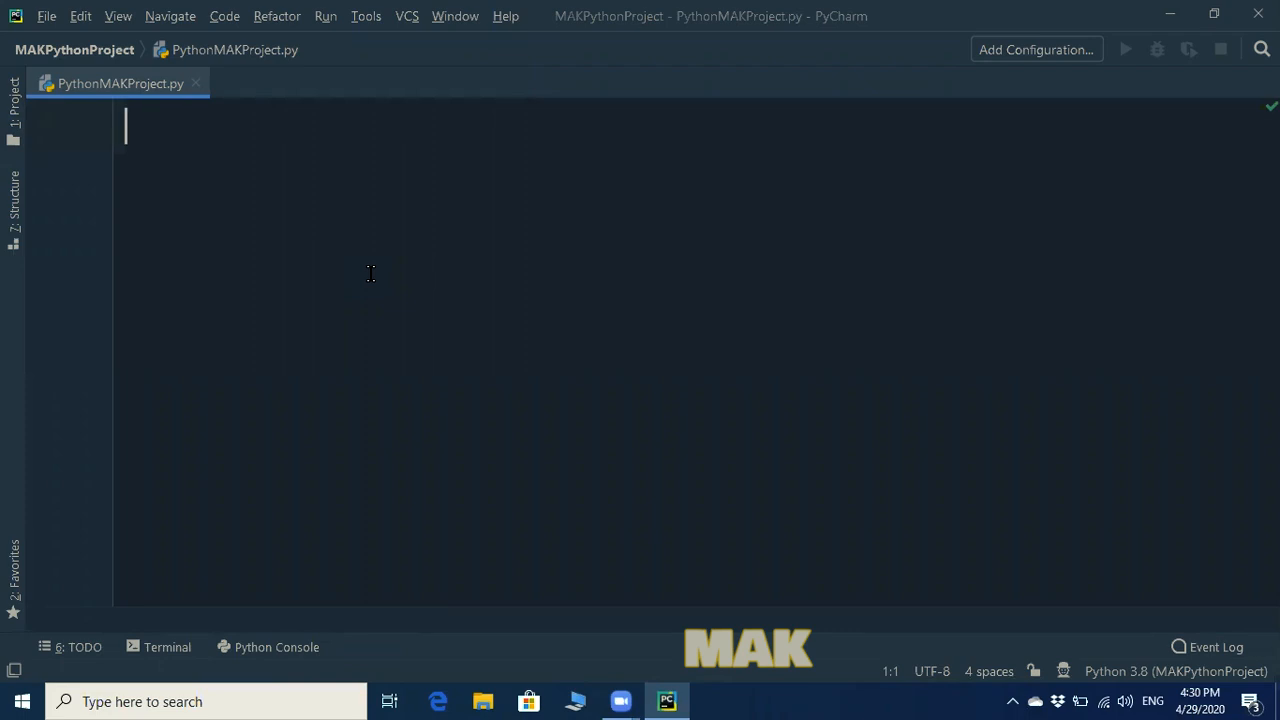
{"action": "type", "text": "print"}
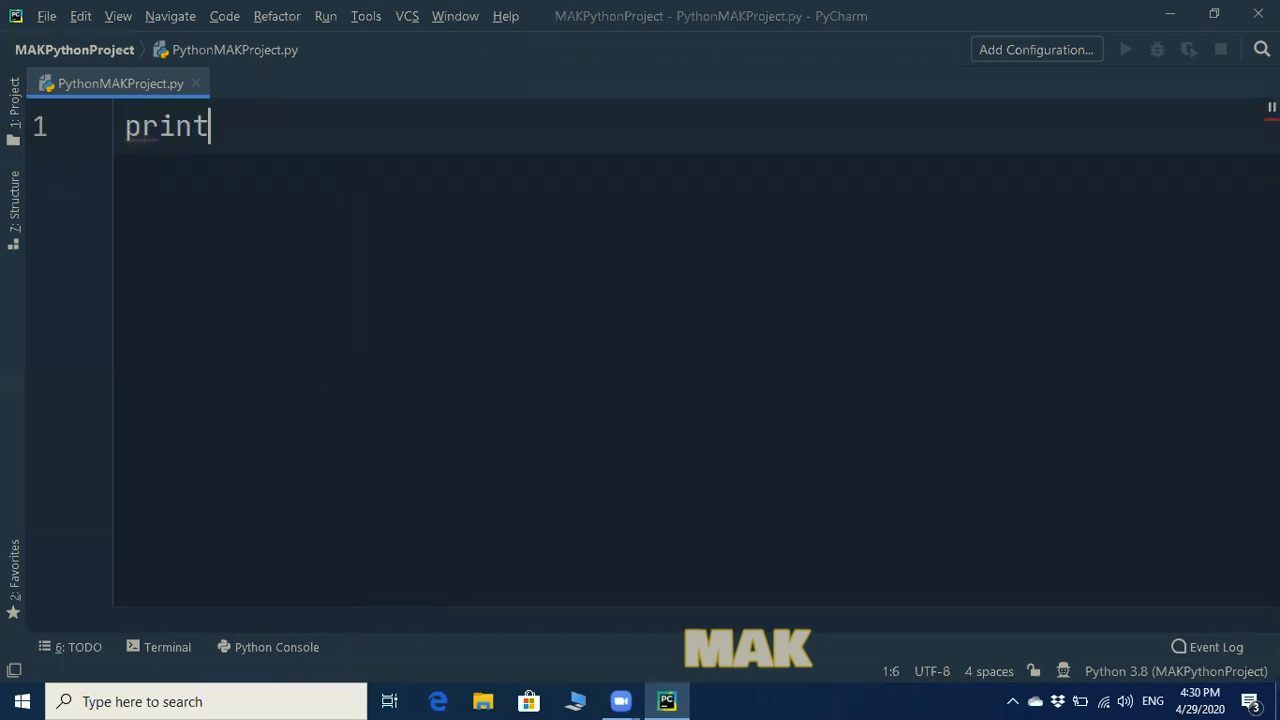
{"action": "type", "text": "("}
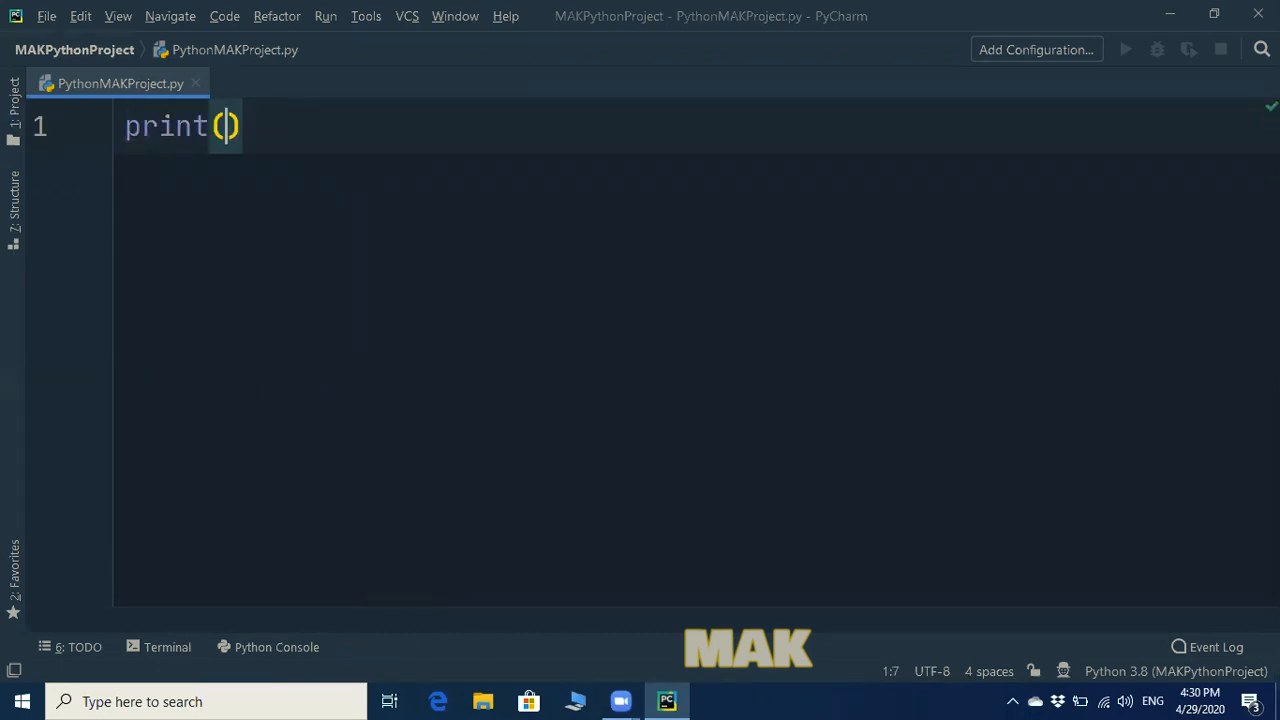
{"action": "type", "text": "\"F"}
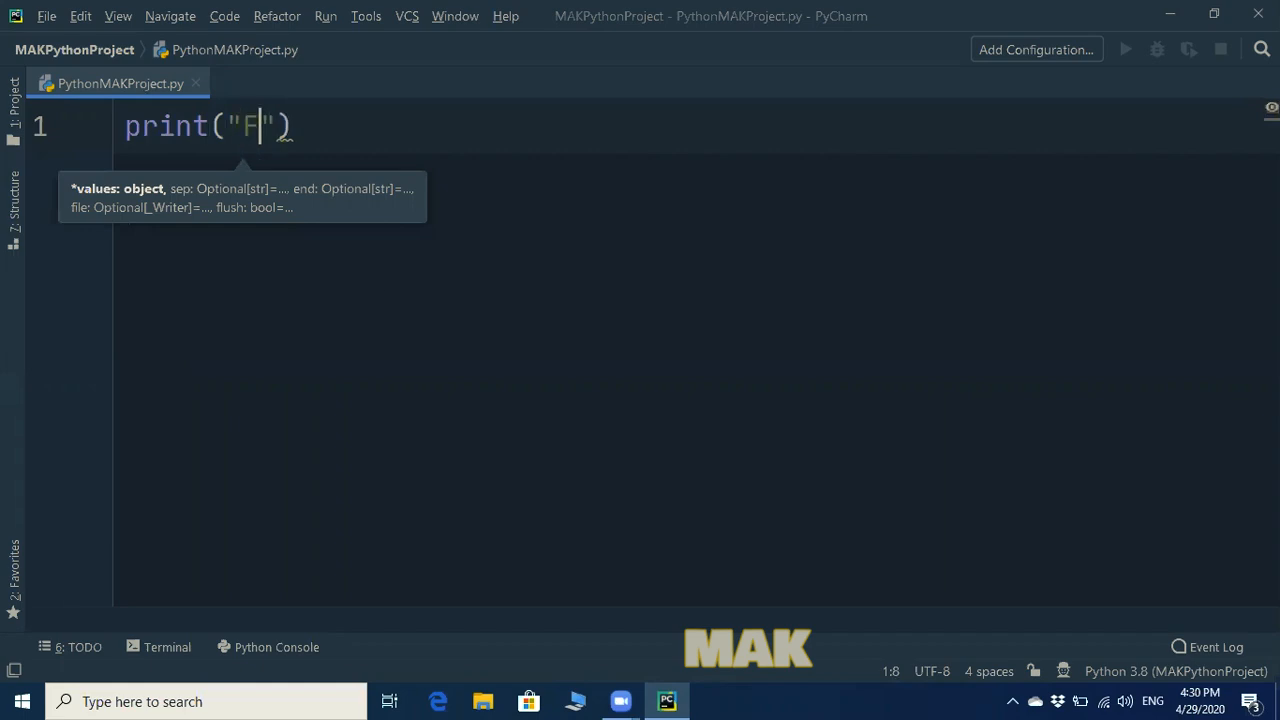
{"action": "type", "text": "irst"}
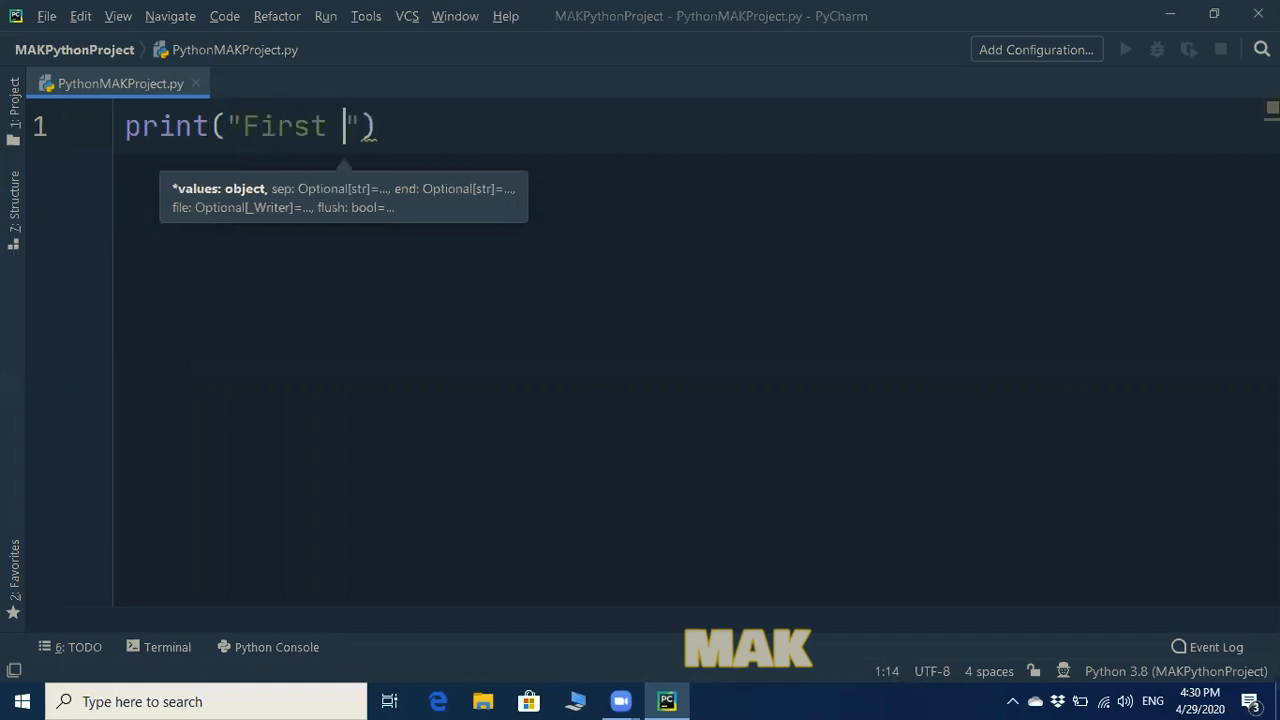
{"action": "type", "text": "Program by"}
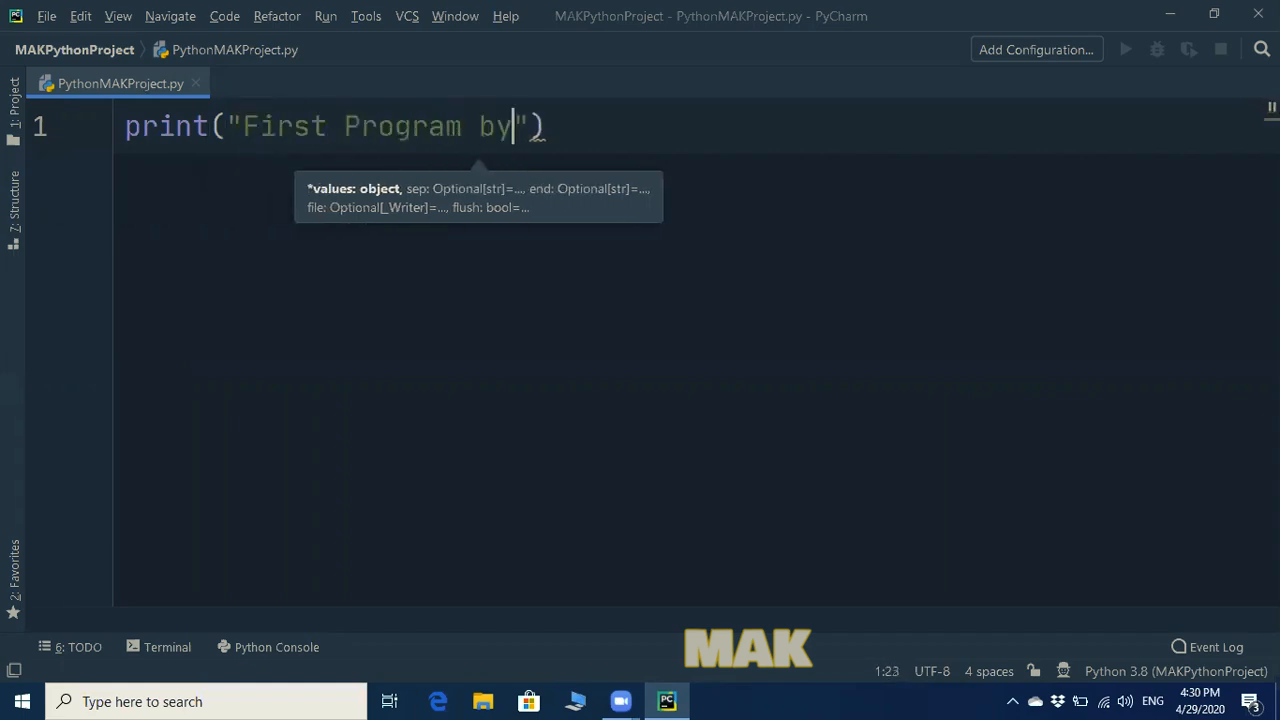
{"action": "type", "text": "MAK"}
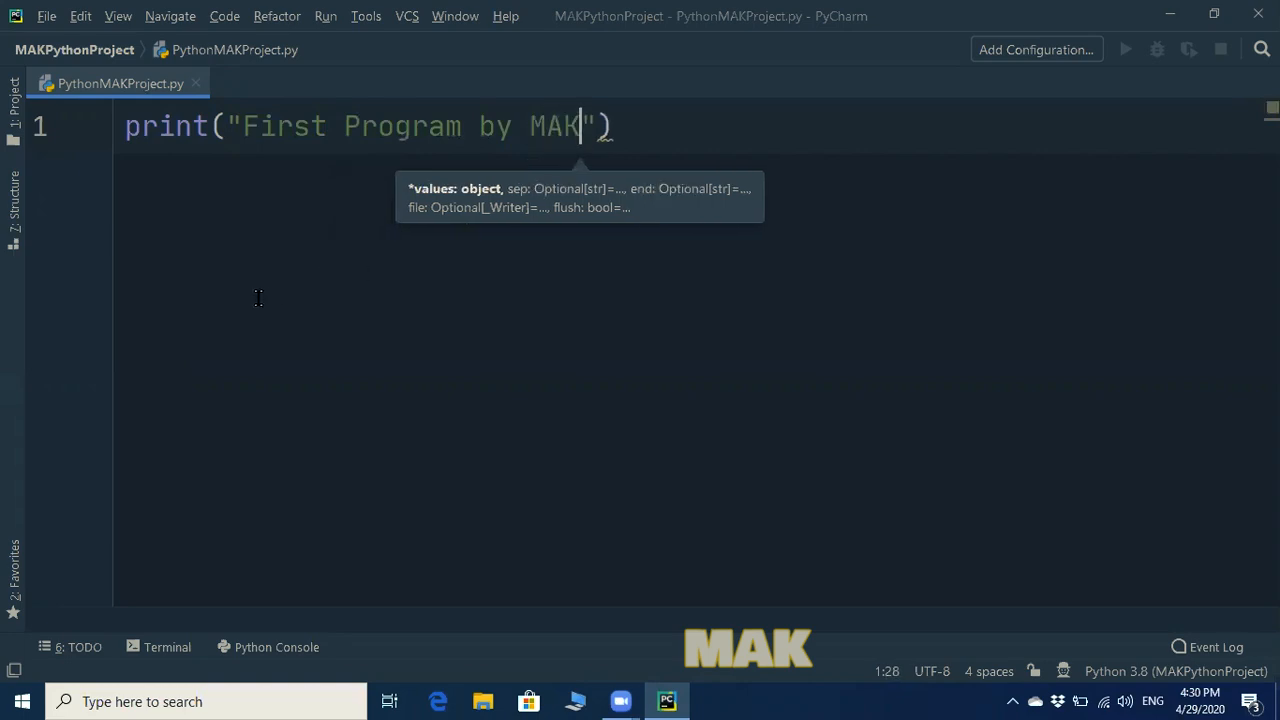
{"action": "left_click", "coordinate": [325, 16]}
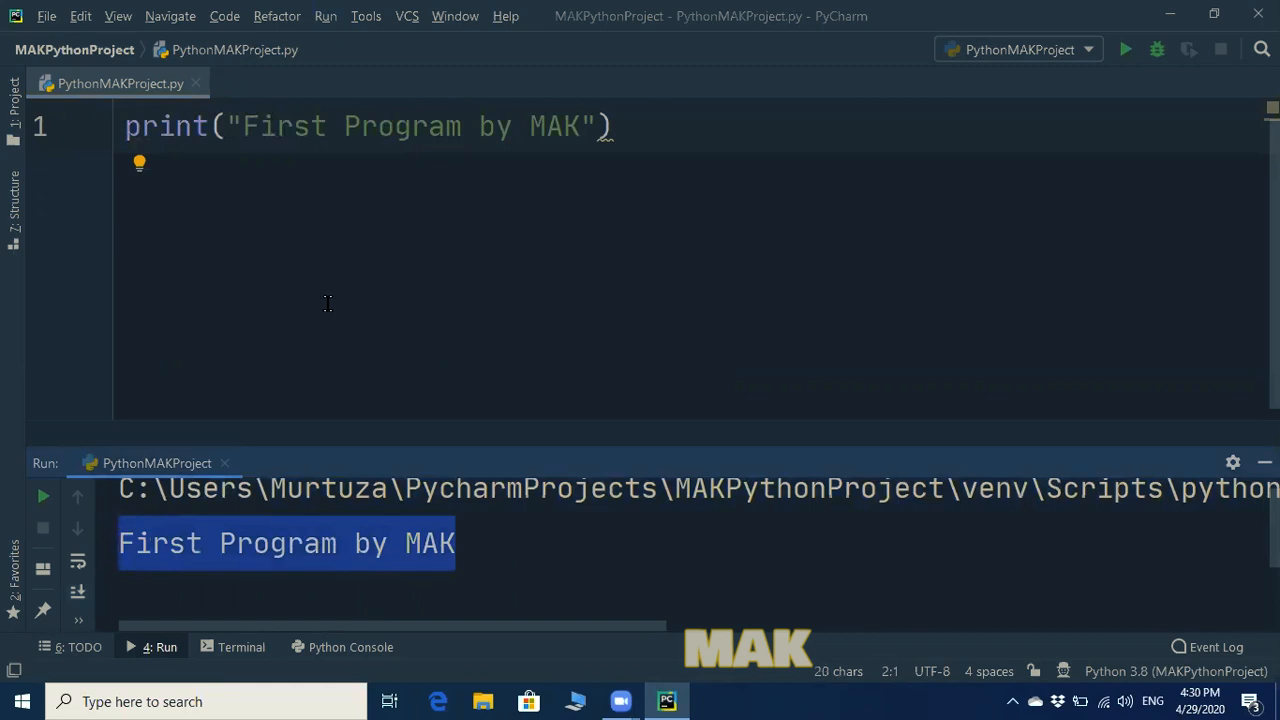
{"action": "mouse_move", "coordinate": [487, 238]}
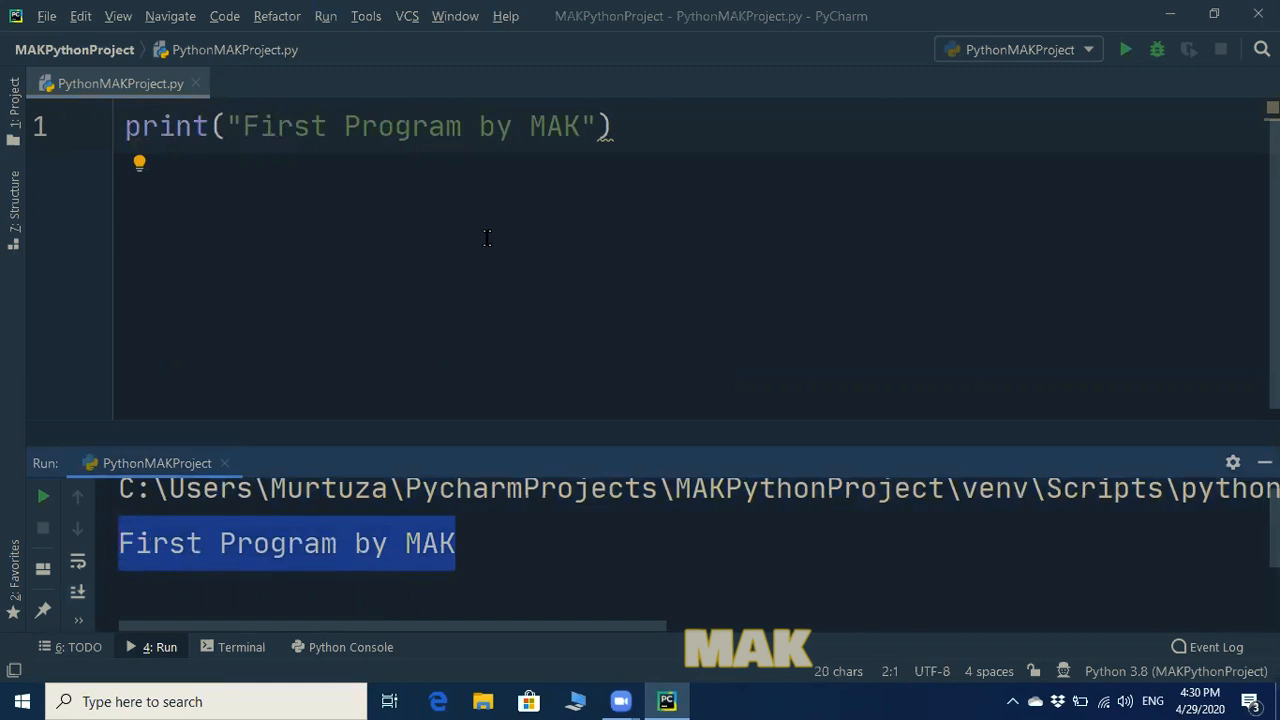
- Deselect the printed output First Program by MAK in the Run panel
{"action": "left_click", "coordinate": [580, 126]}
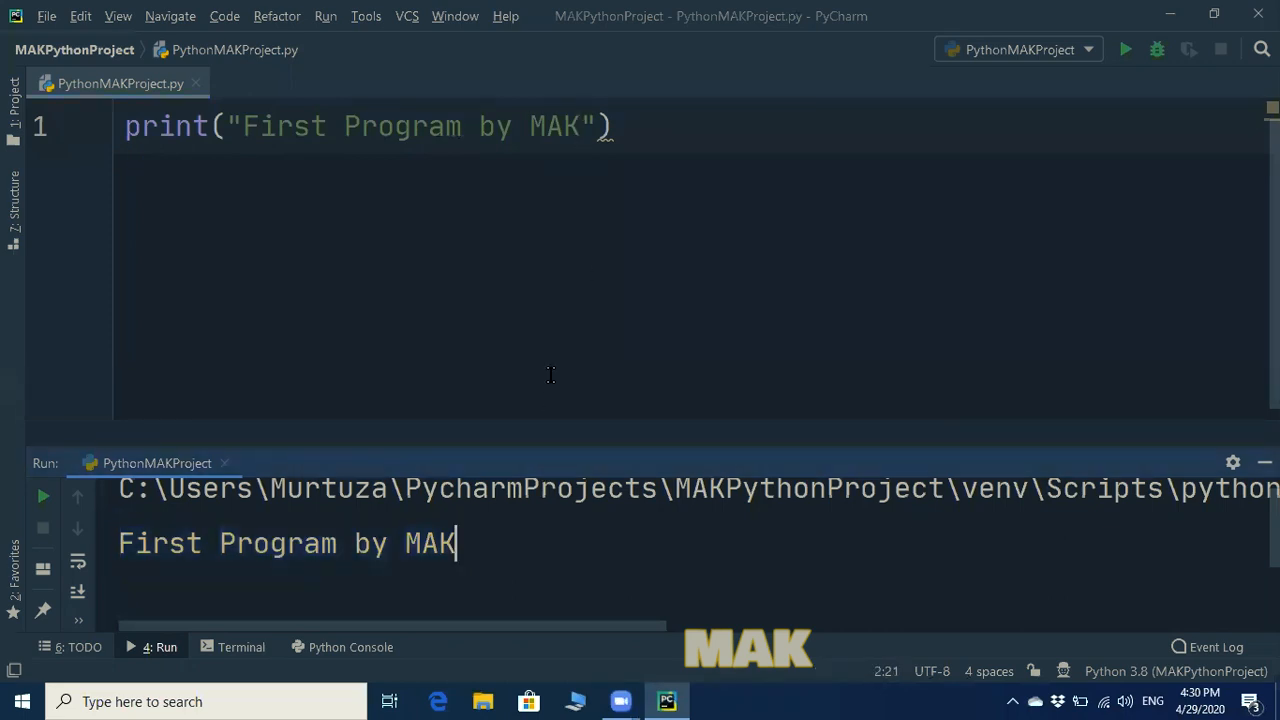
{"action": "mouse_move", "coordinate": [670, 166]}
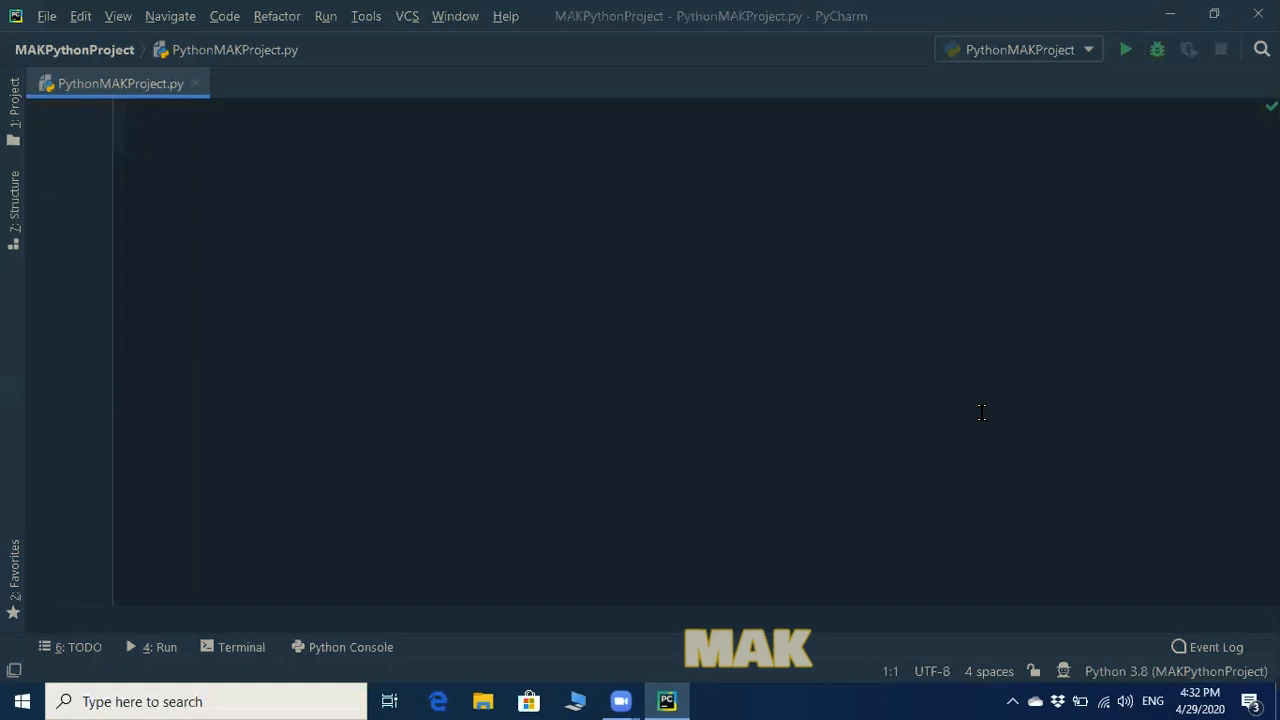
- Write print('MAK is a teacher') followed by blank lines
{"action": "type", "text": "print("}
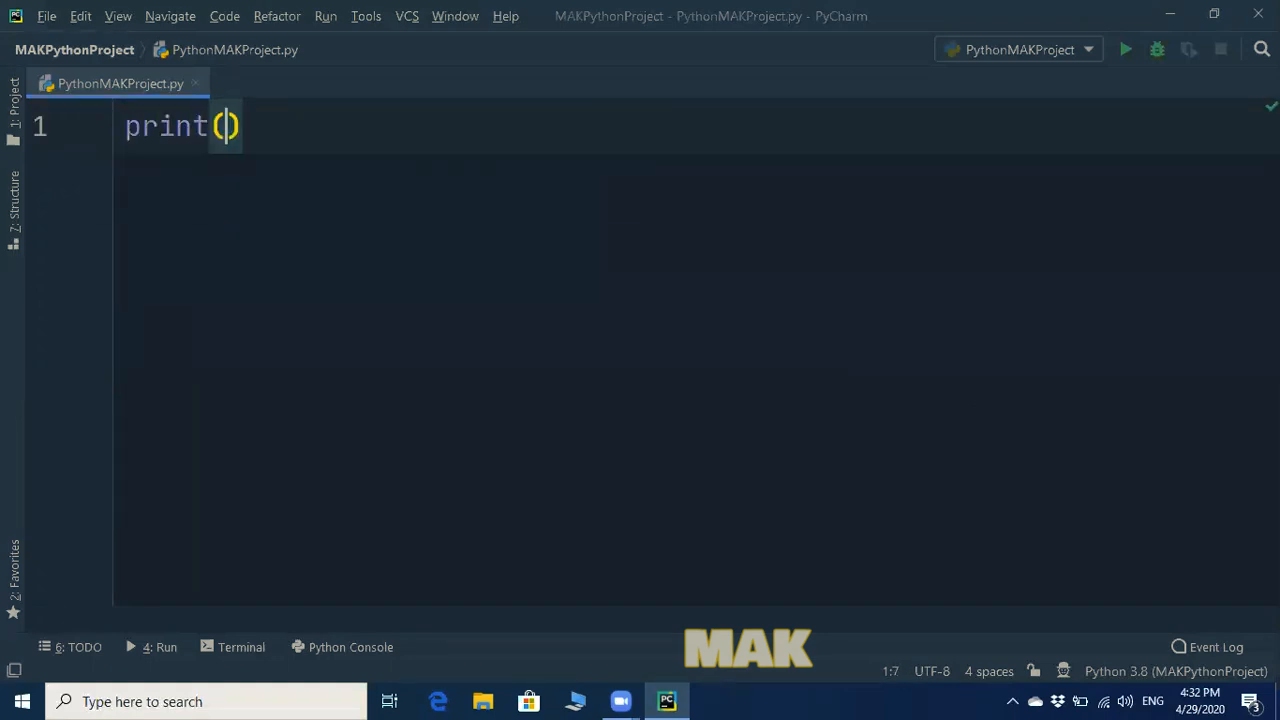
{"action": "type", "text": "'"}
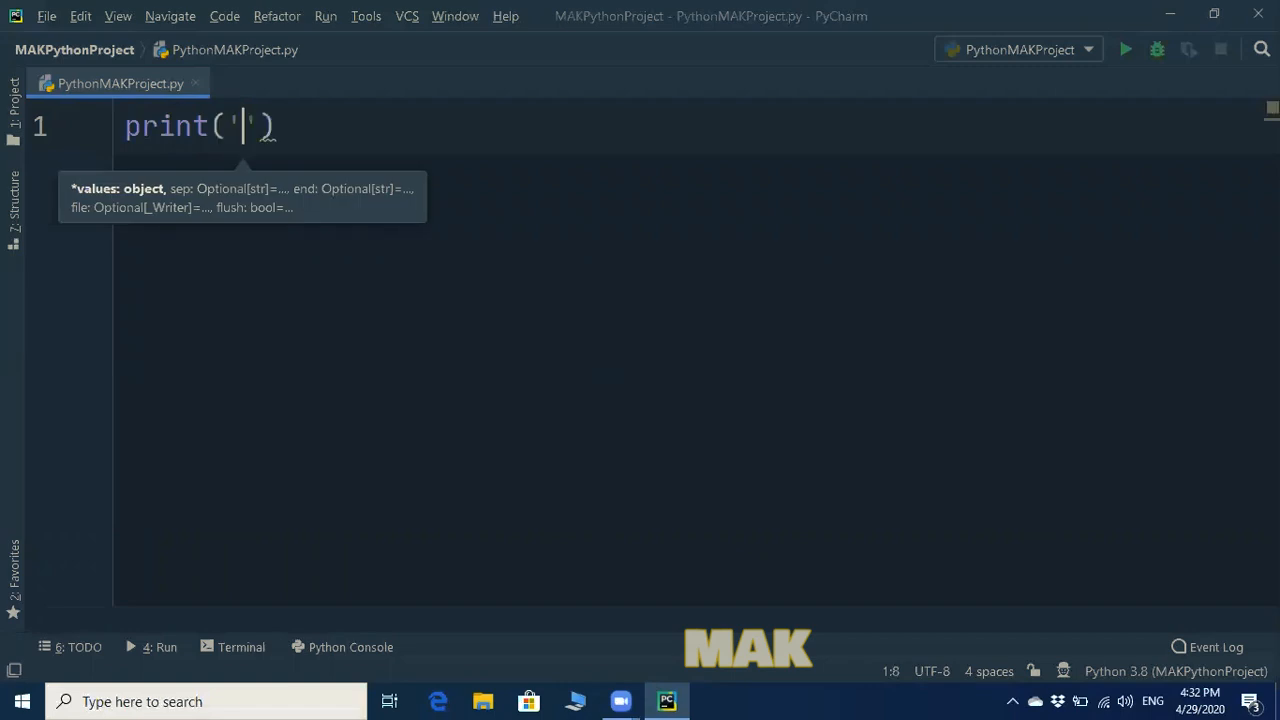
{"action": "type", "text": "MA"}
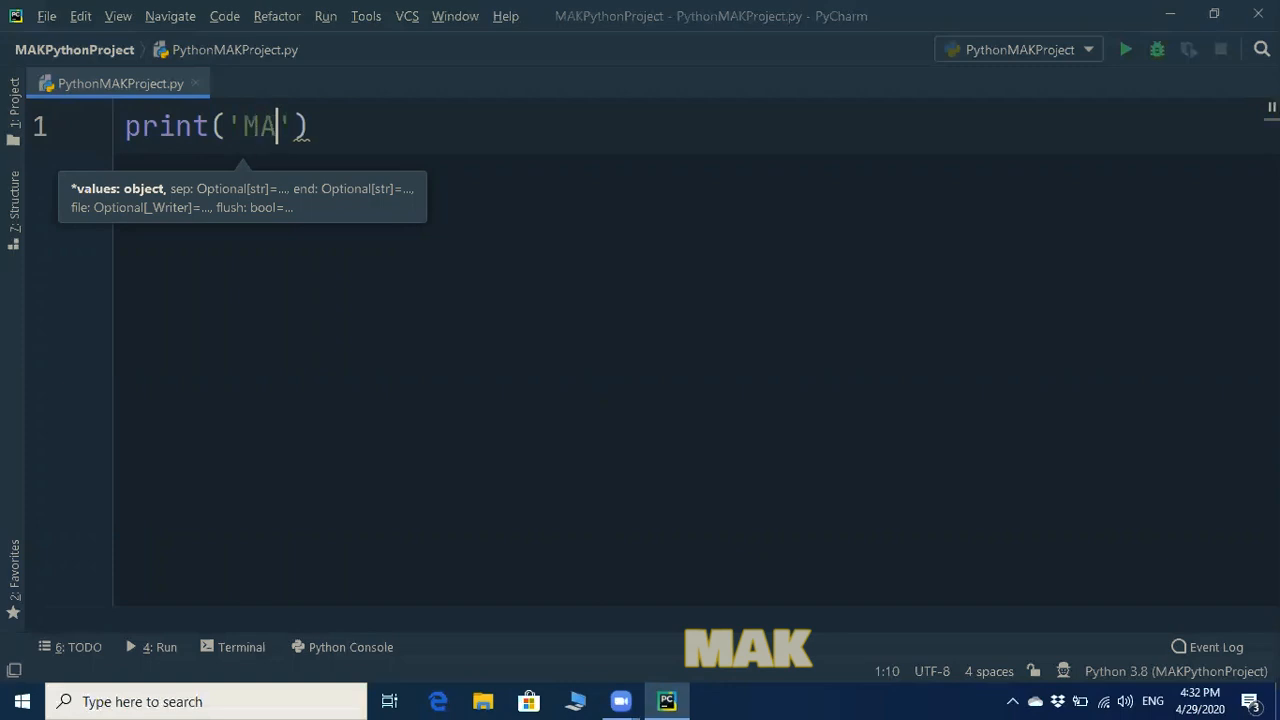
{"action": "type", "text": "is"}
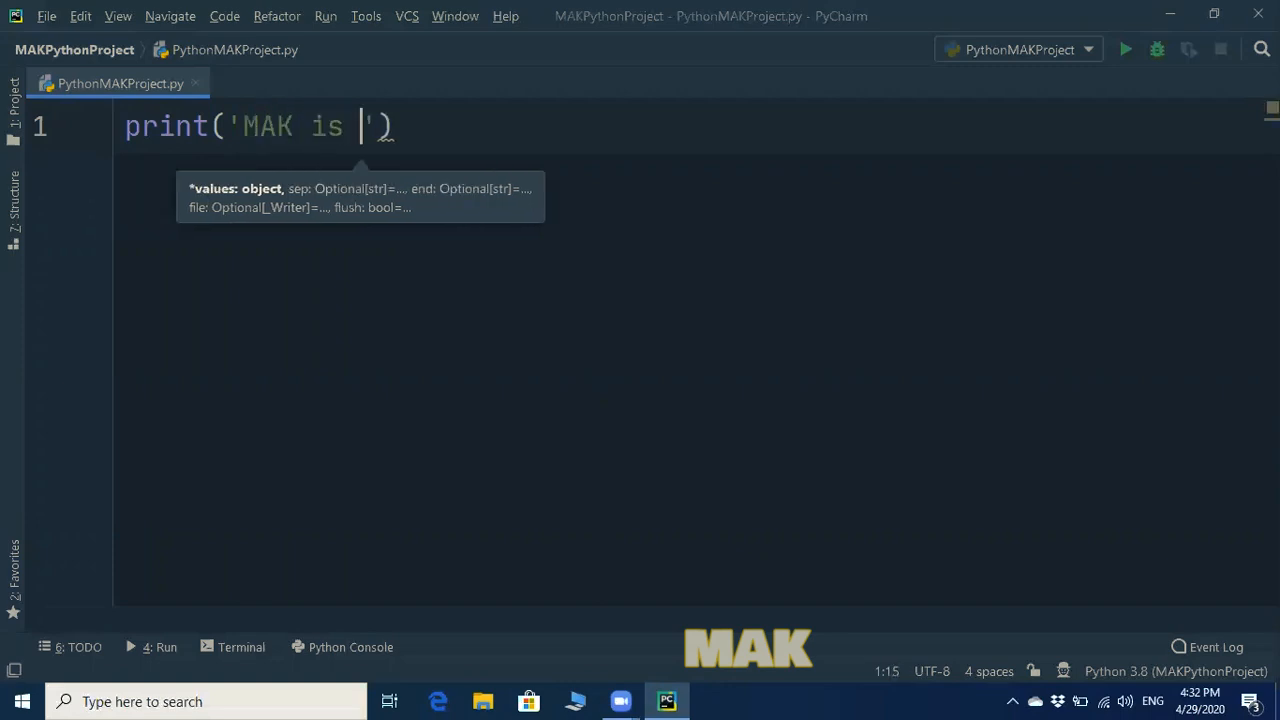
{"action": "type", "text": "a"}
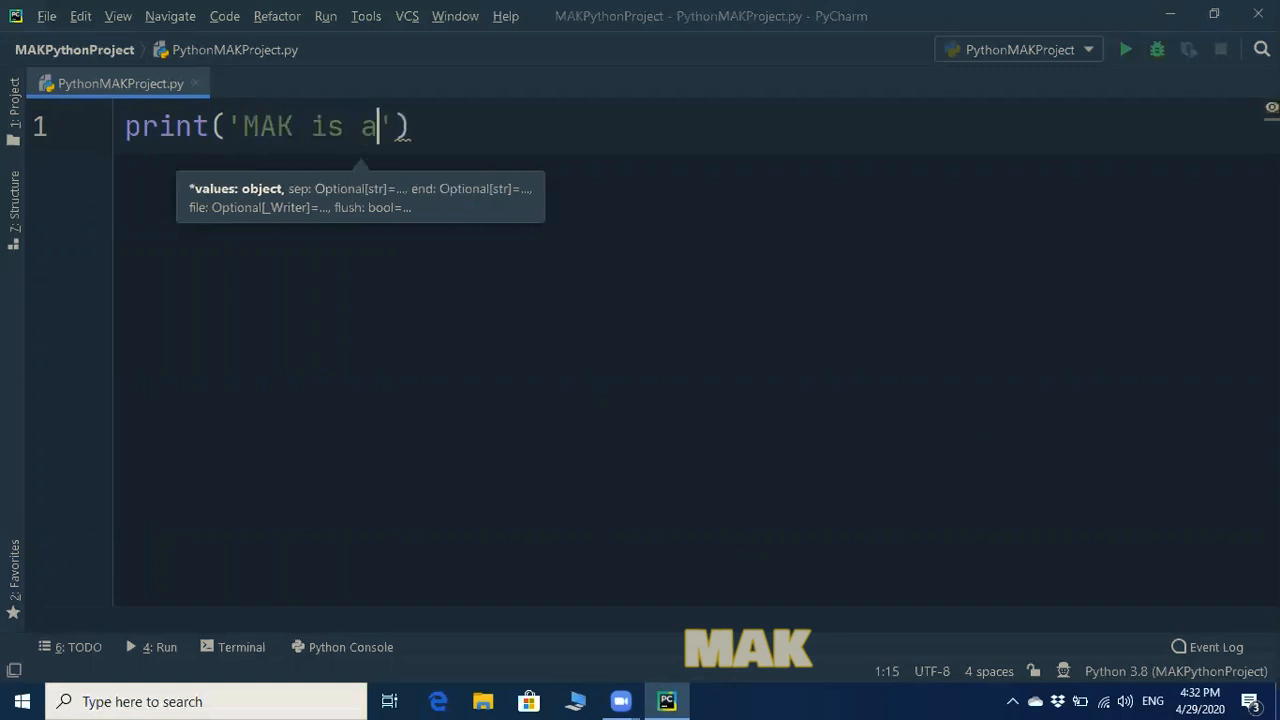
{"action": "type", "text": "tea"}
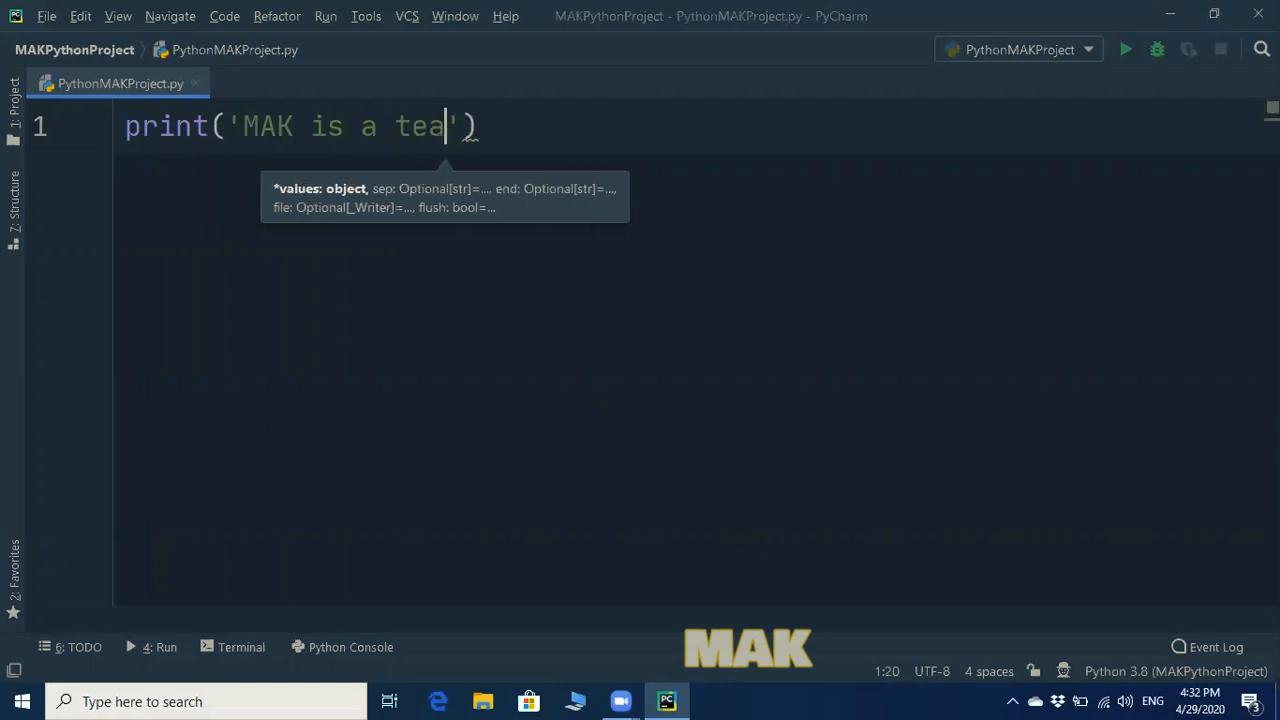
{"action": "type", "text": "cher"}
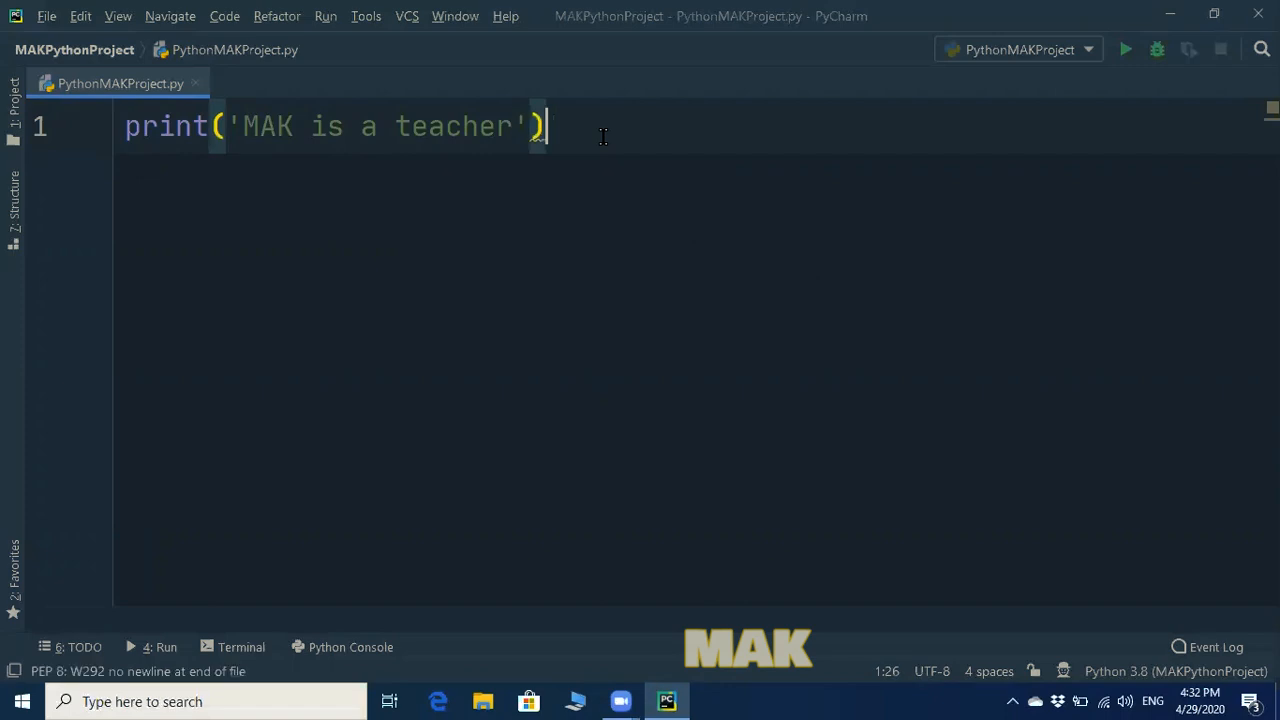
{"action": "key", "text": "Enter"}
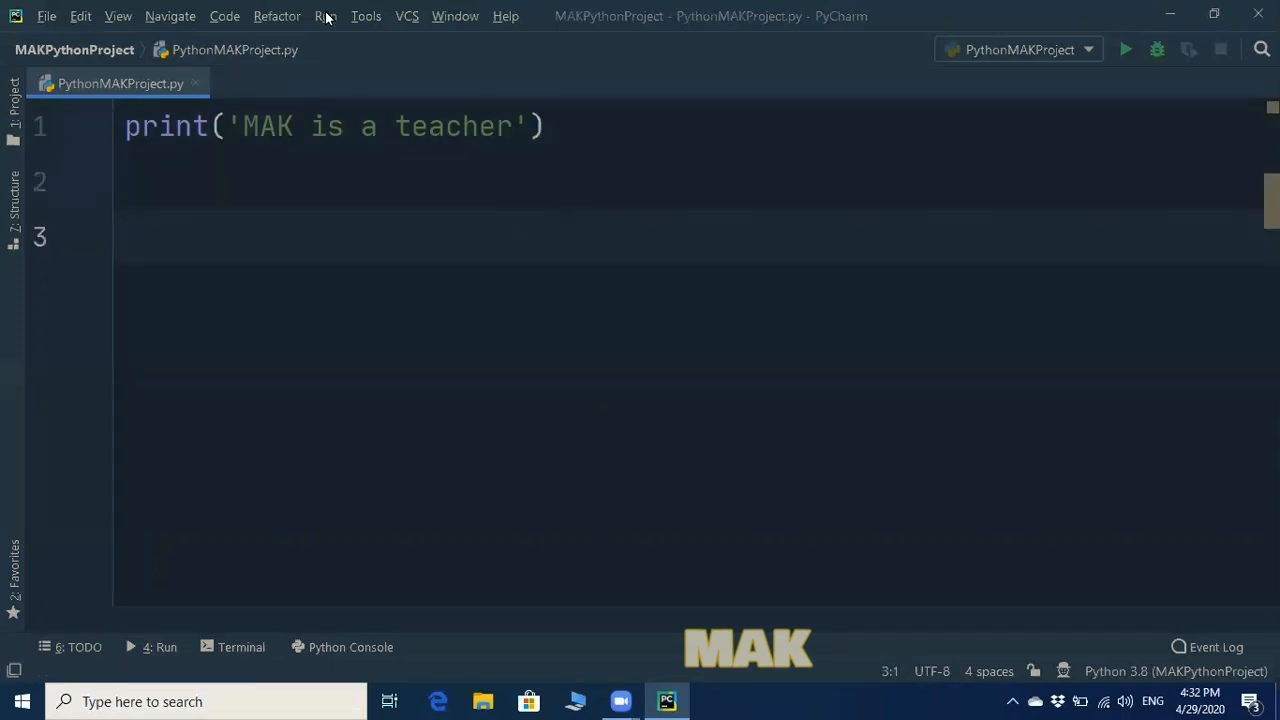
- Run the PythonMAKProject configuration so the process finishes with exit code 0
{"action": "left_click", "coordinate": [325, 16]}
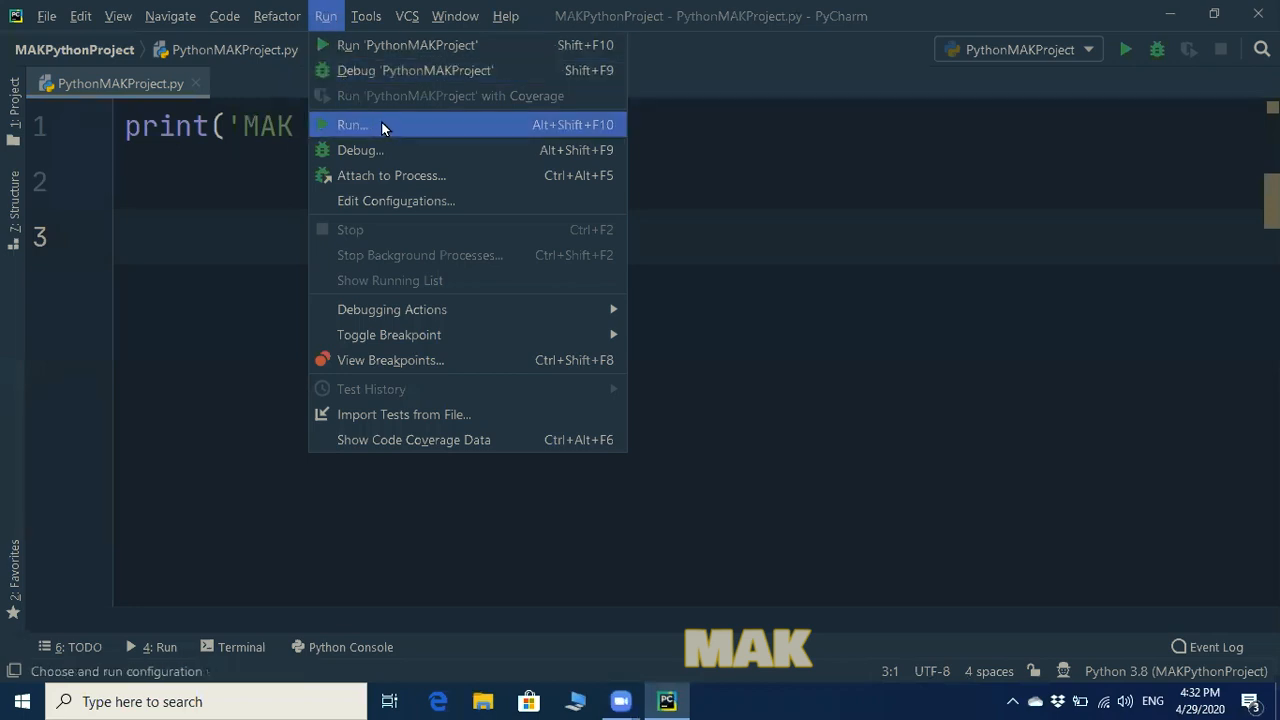
{"action": "left_click", "coordinate": [351, 124]}
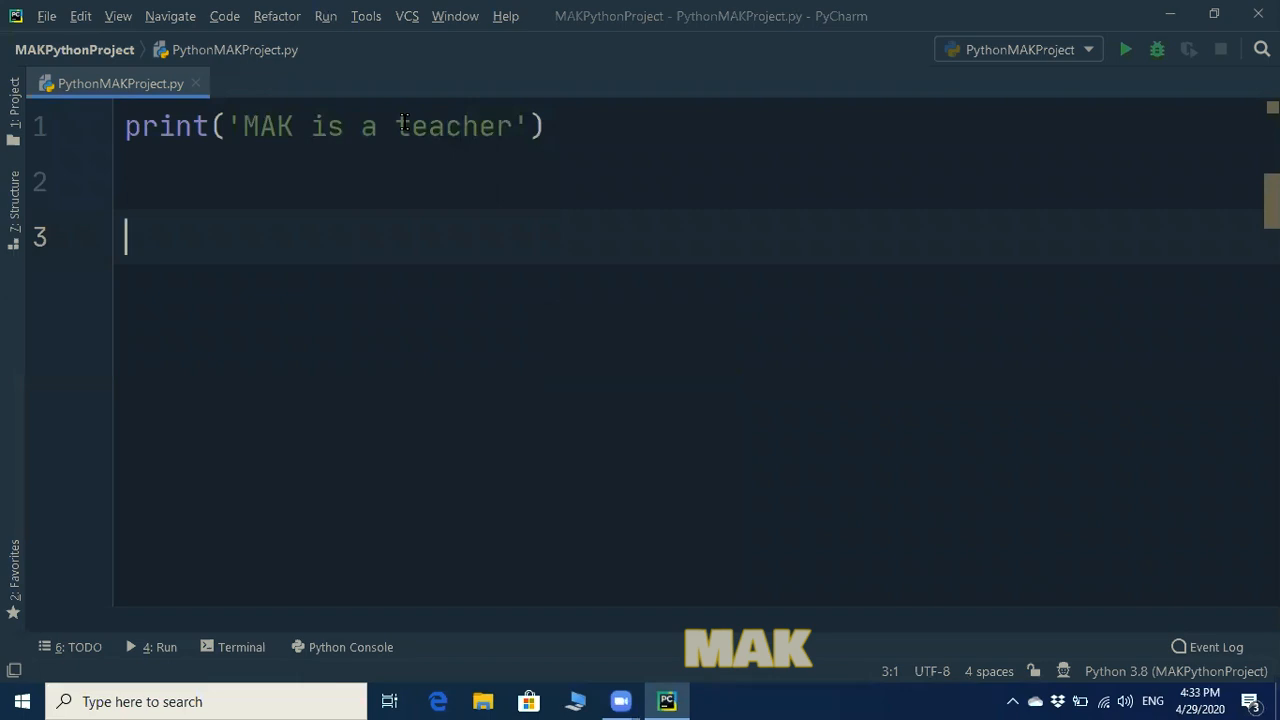
{"action": "left_click", "coordinate": [1124, 49]}
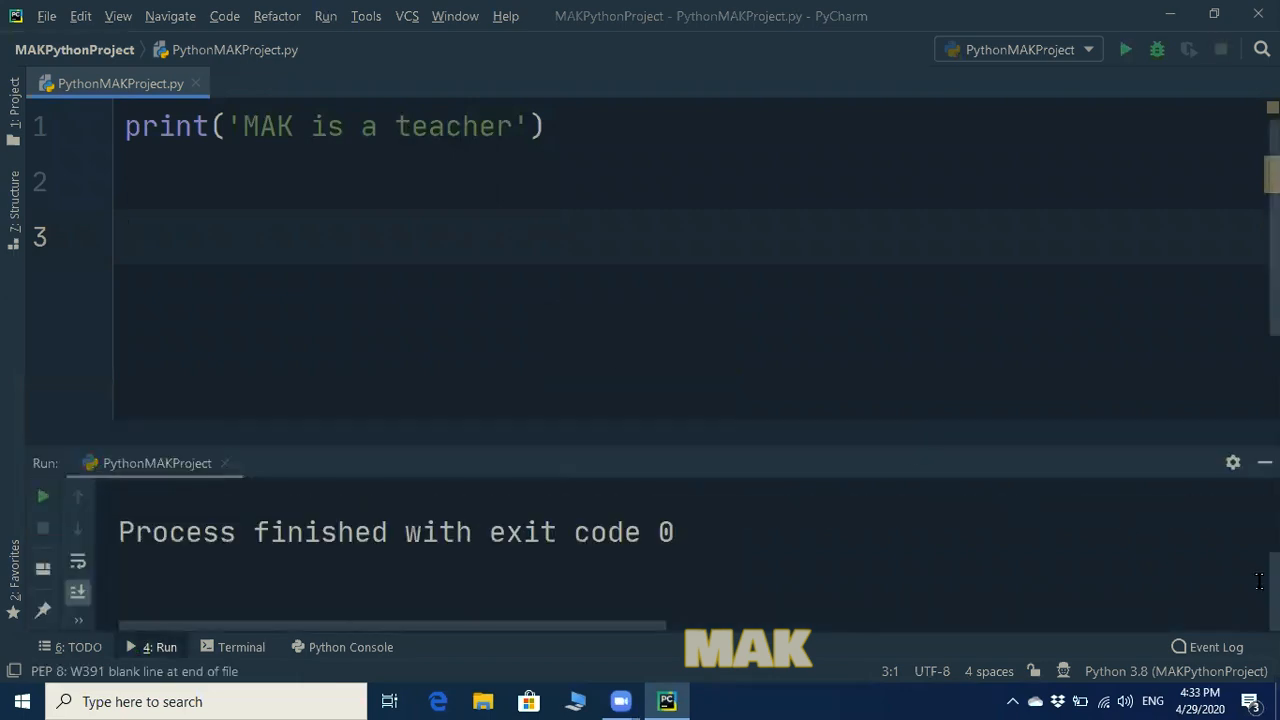